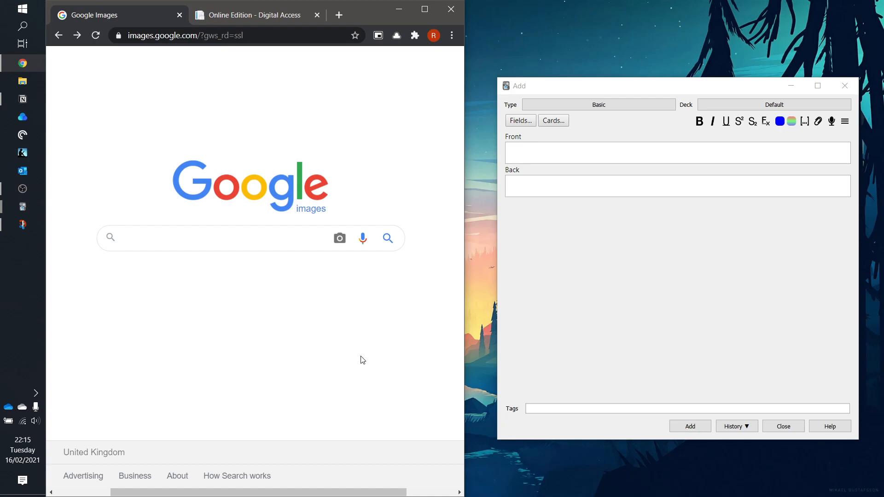
# Step: Add a 'Quadratic formula' card with the Google Images formula picture as its answer
pyautogui.click(250, 237)
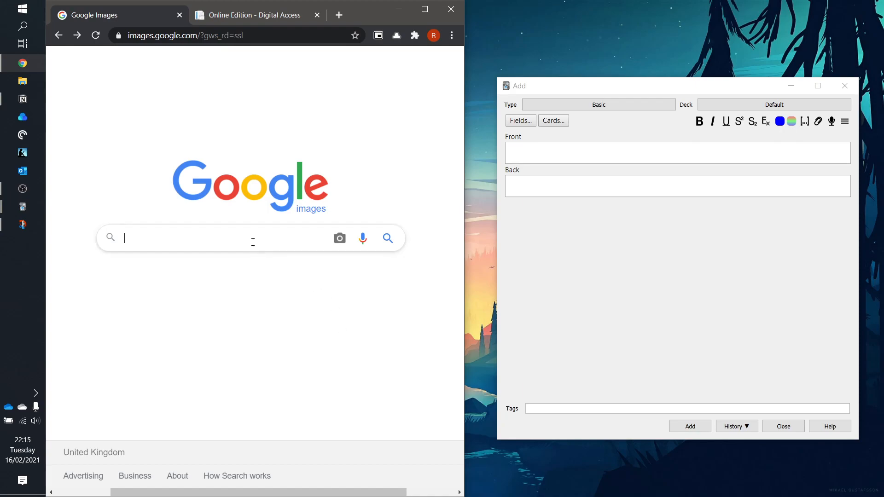
pyautogui.write('quadratic formula')
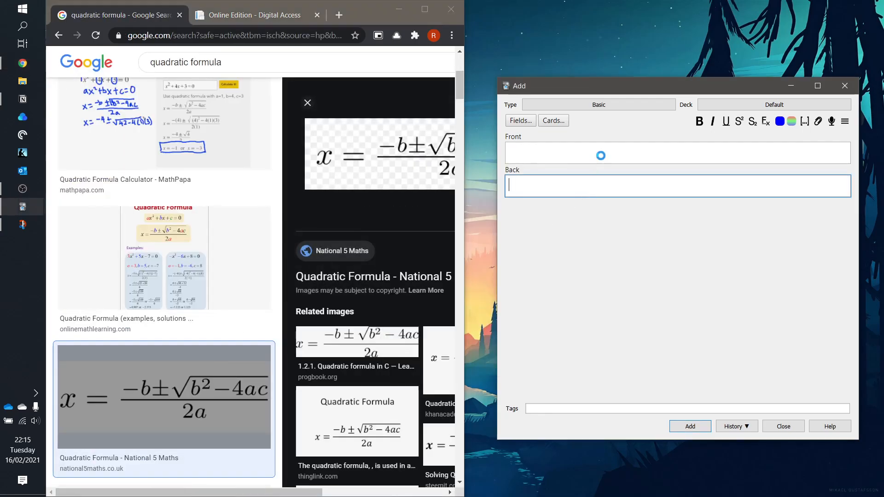
pyautogui.write('Quad')
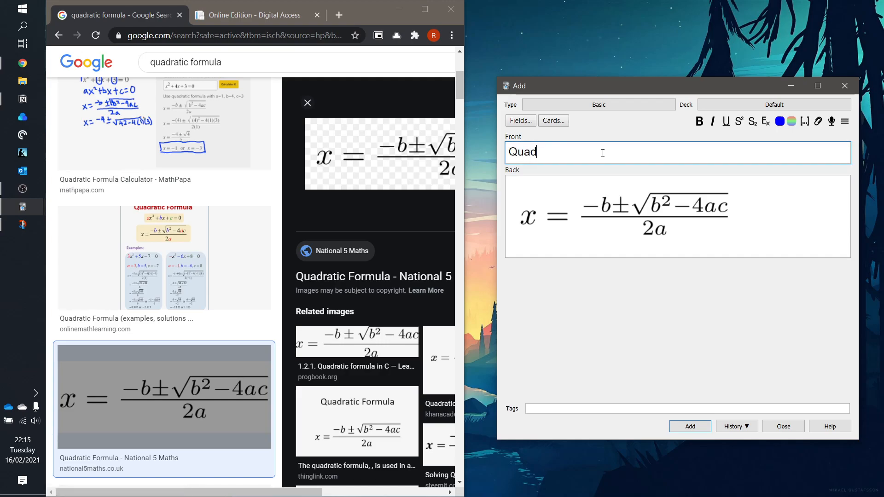
pyautogui.write('ratic formu')
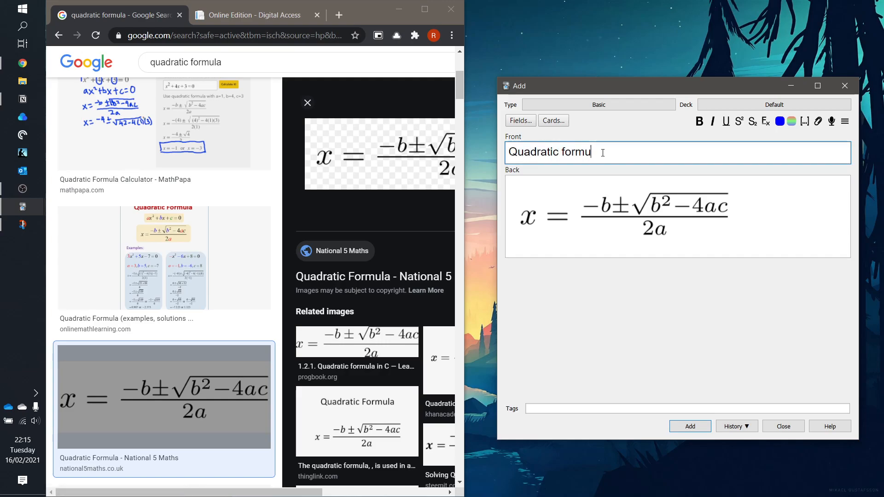
pyautogui.click(690, 426)
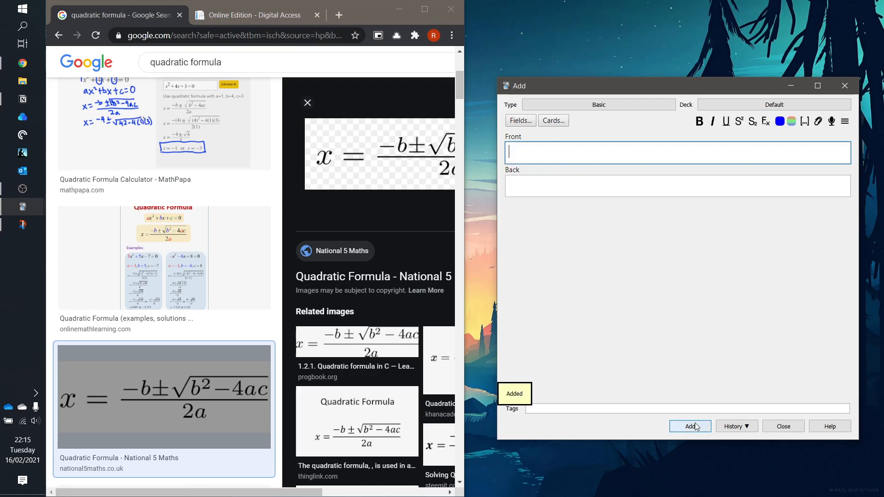
# Step: Snip the hydroxynitrile reduction reaction from the CGP textbook and paste it into Back
pyautogui.click(254, 16)
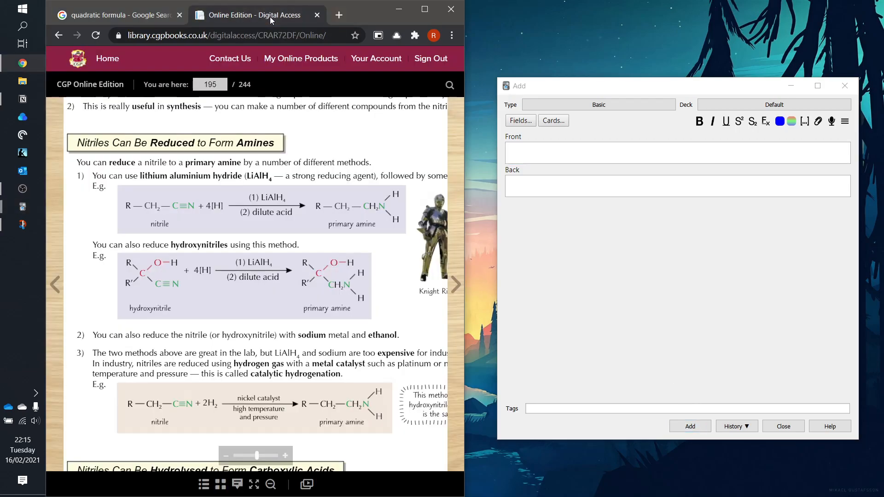
pyautogui.moveTo(186, 303)
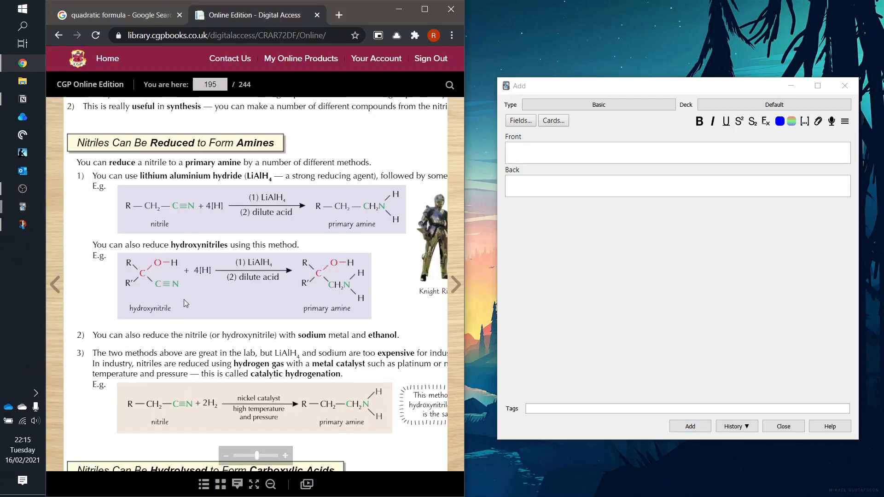
pyautogui.moveTo(228, 268)
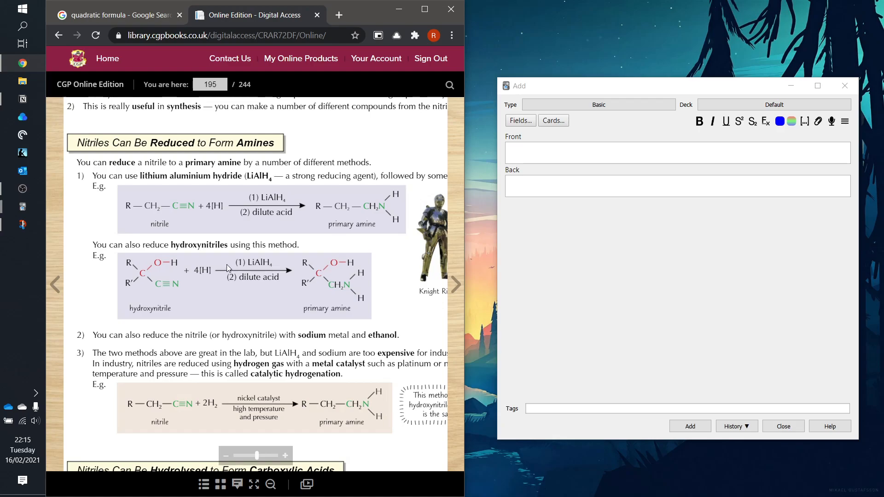
pyautogui.press('Win+Shift+S')
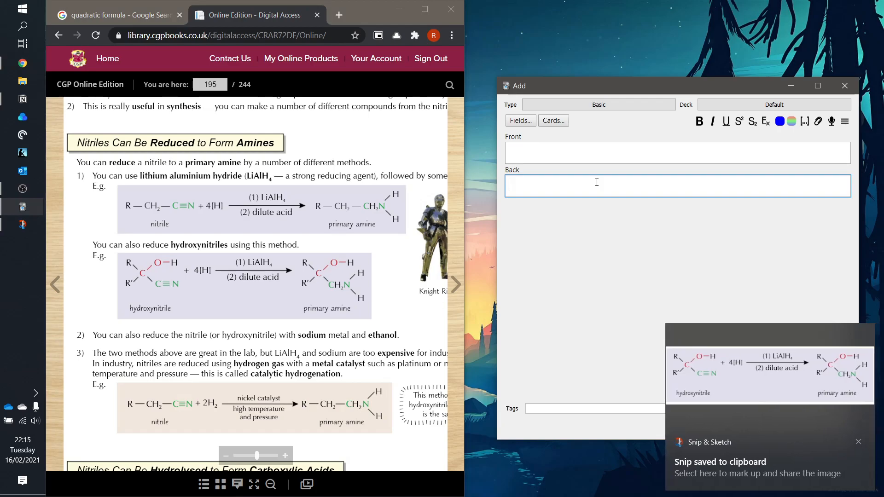
pyautogui.press('ctrl+v')
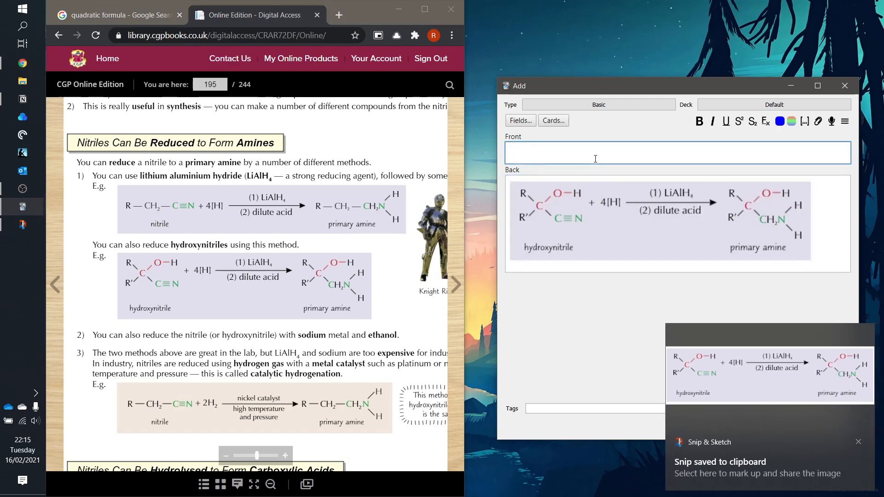
# Step: Title the front 'Reduction of hydroxynitriles to amines' and add the card
pyautogui.write('Reduction')
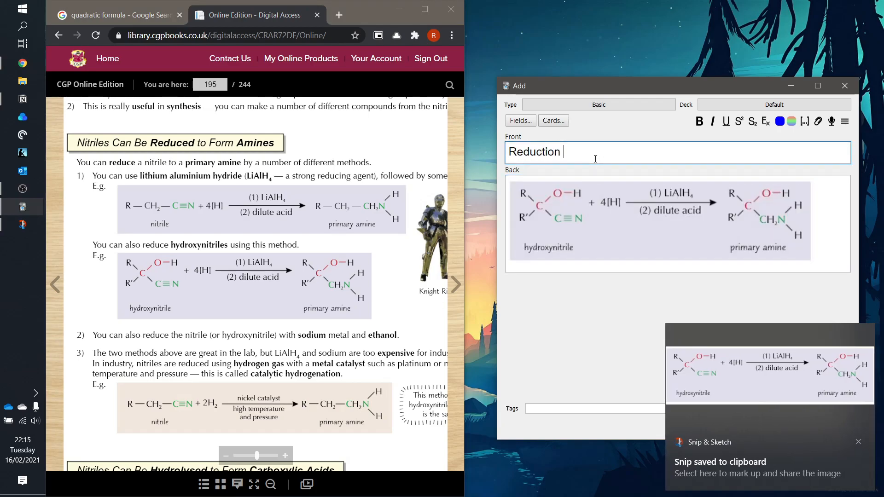
pyautogui.write('of hydroxy')
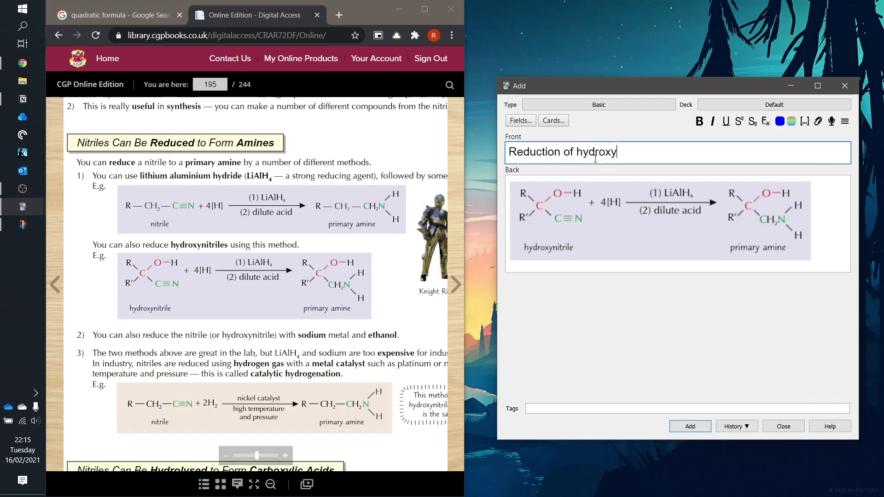
pyautogui.write('nitriles to')
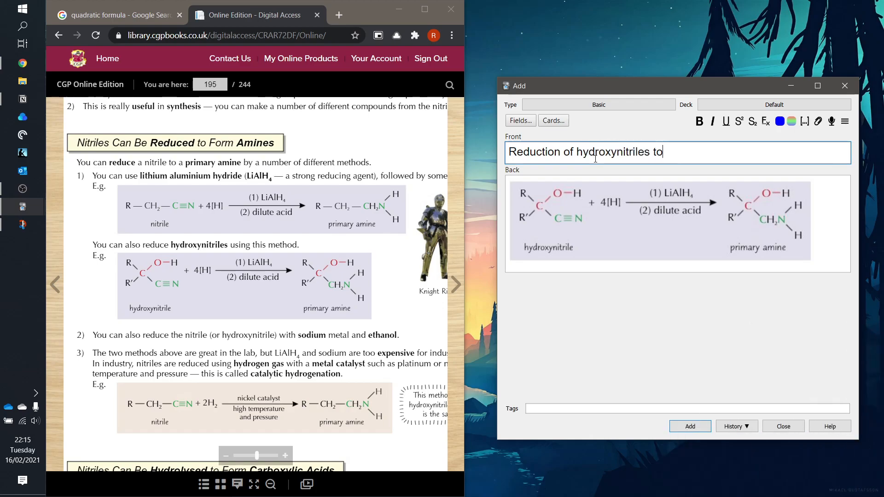
pyautogui.write('amines')
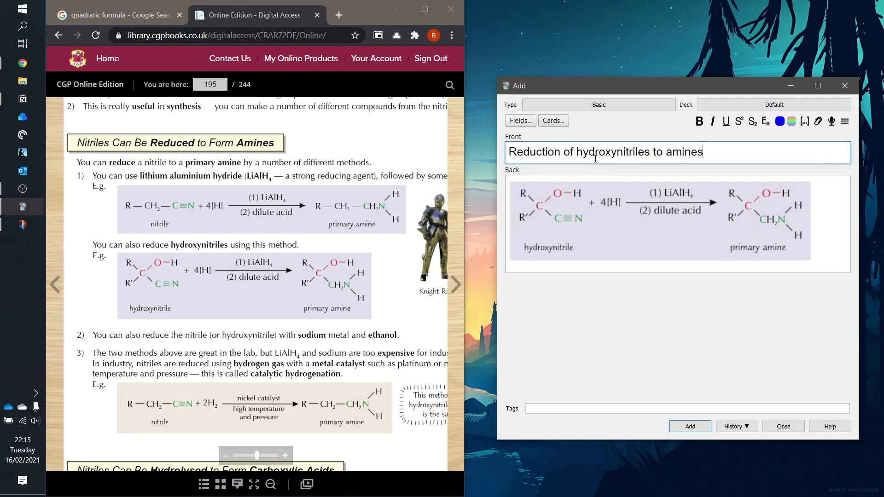
pyautogui.click(690, 425)
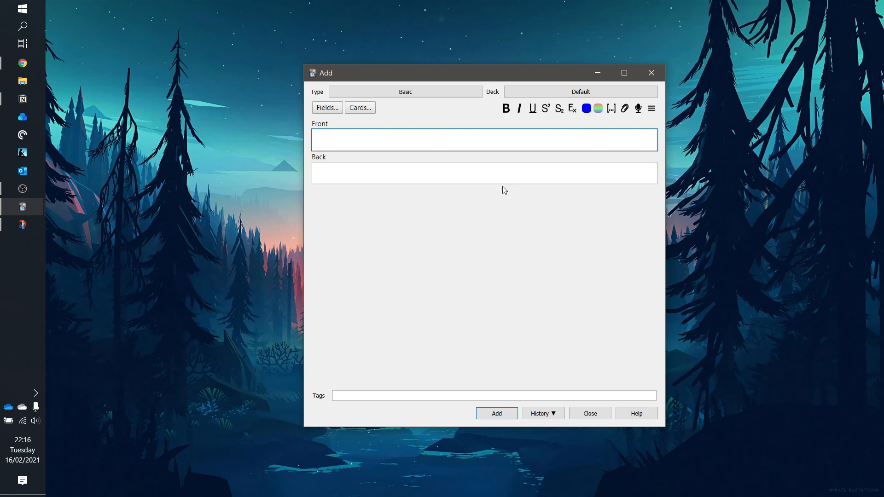
pyautogui.write('A 2')
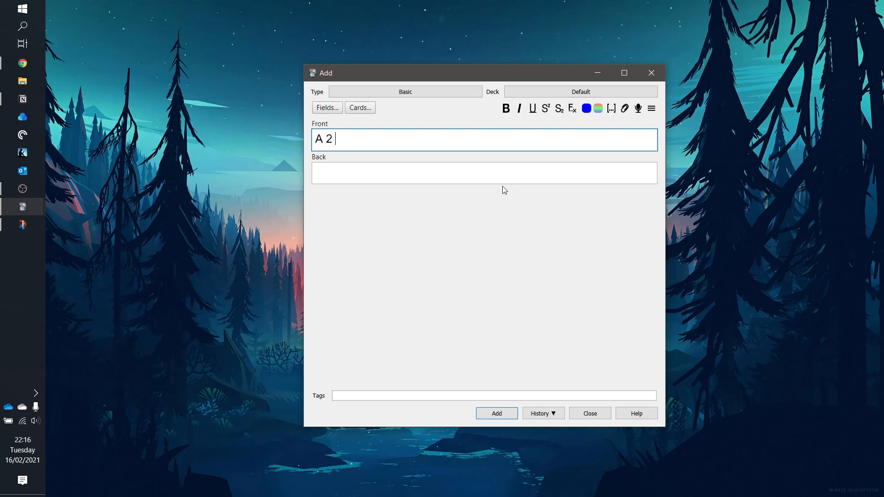
pyautogui.press('Backspace')
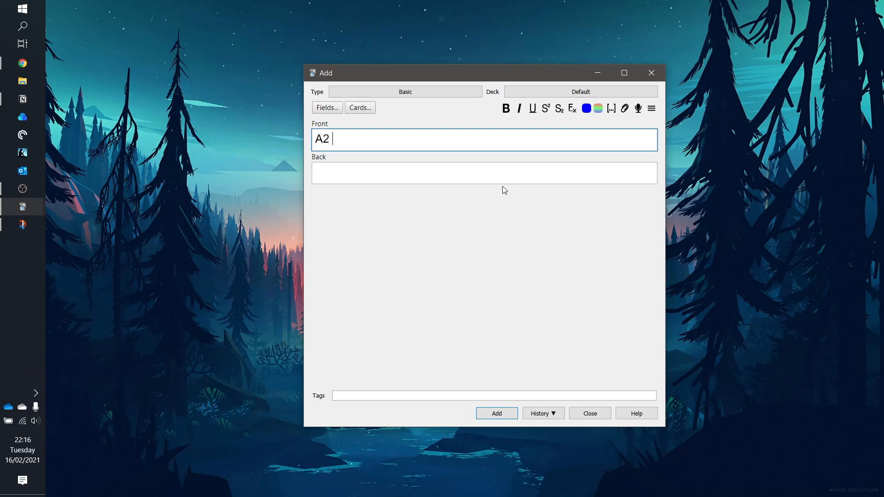
pyautogui.write('B2')
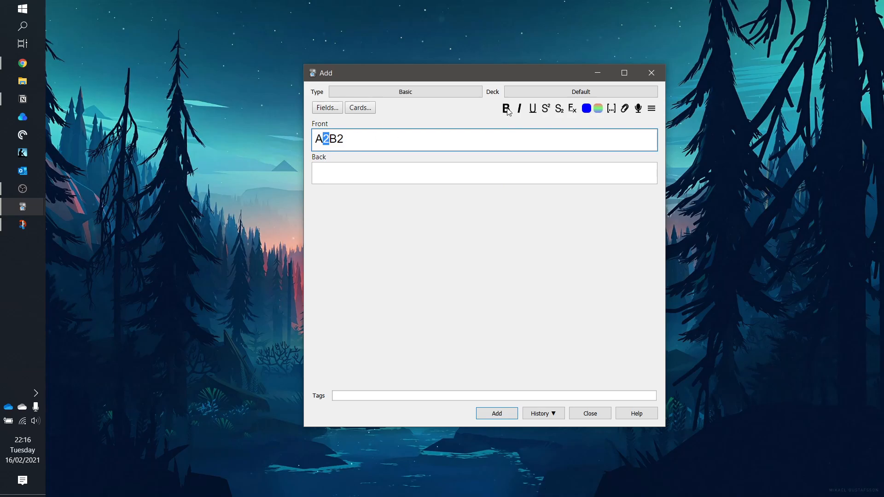
pyautogui.click(545, 109)
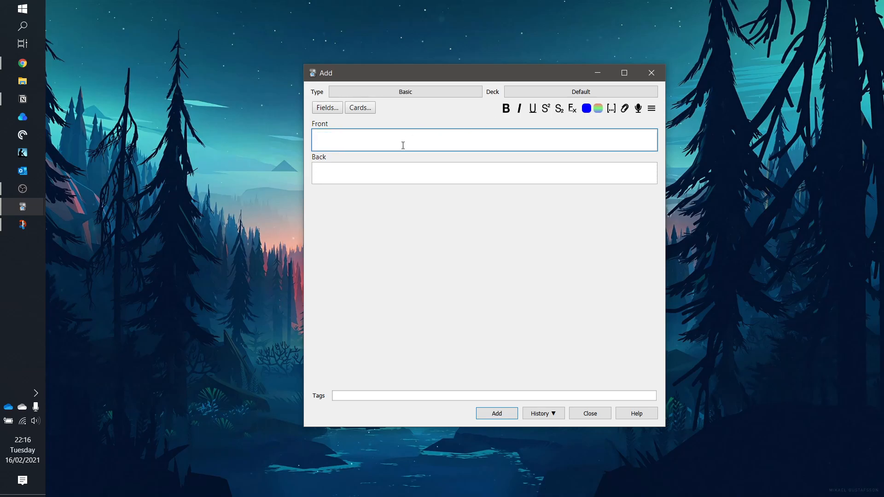
# Step: Add a 'Quadratic equation' card answered ax² + bx + c = 0 with the 2 superscripted
pyautogui.write('Quadra')
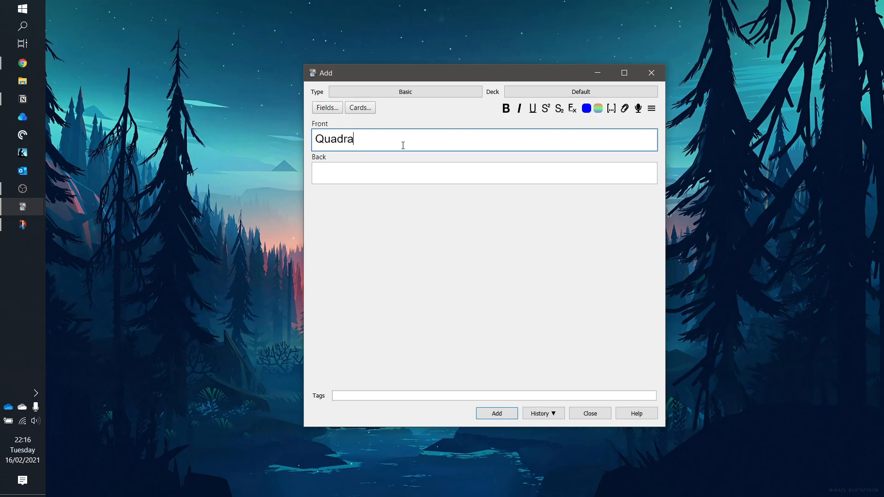
pyautogui.write('ax')
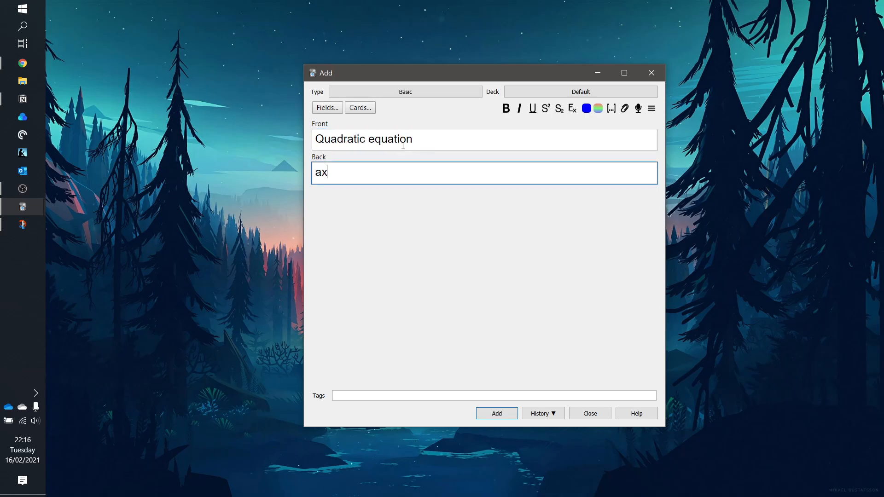
pyautogui.write('2')
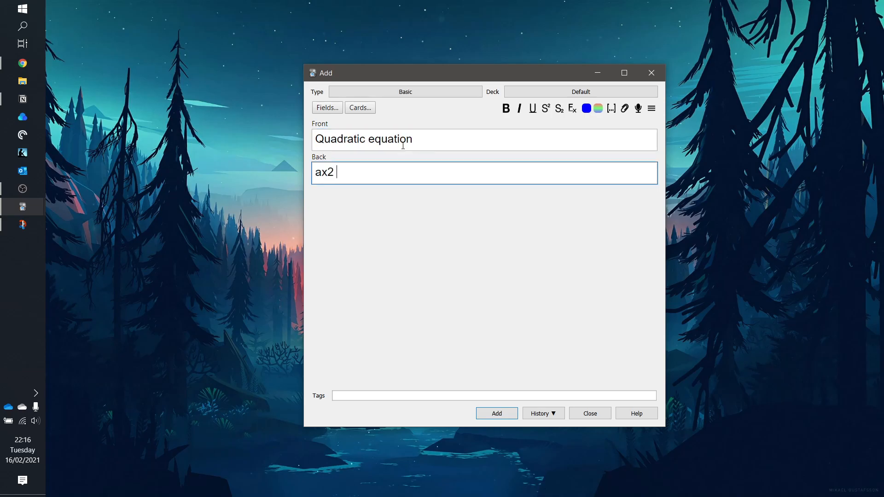
pyautogui.write('+ bx + c')
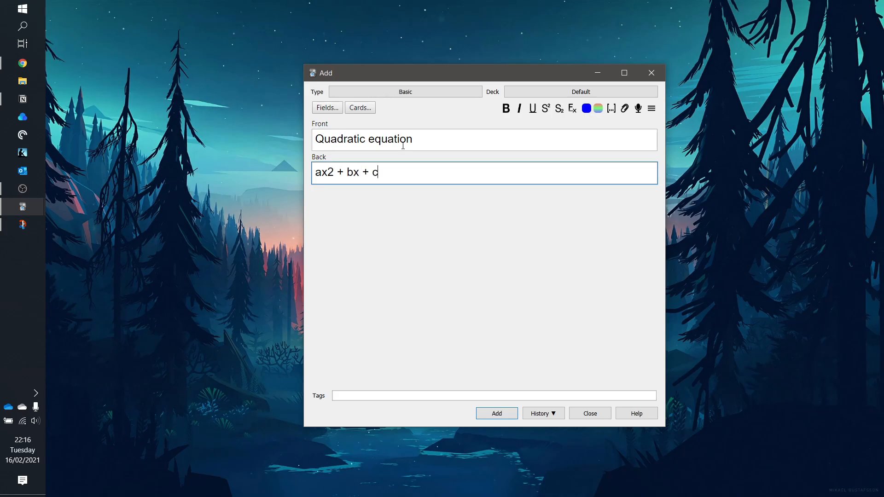
pyautogui.write('= 0')
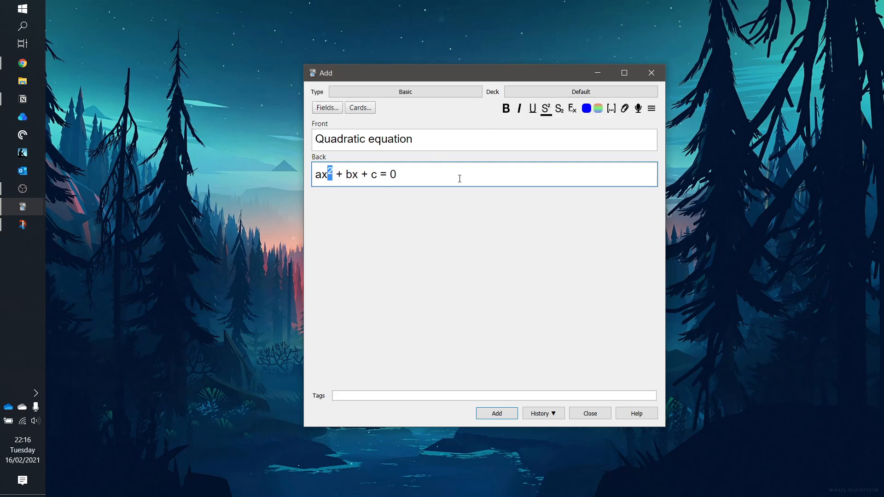
pyautogui.click(495, 414)
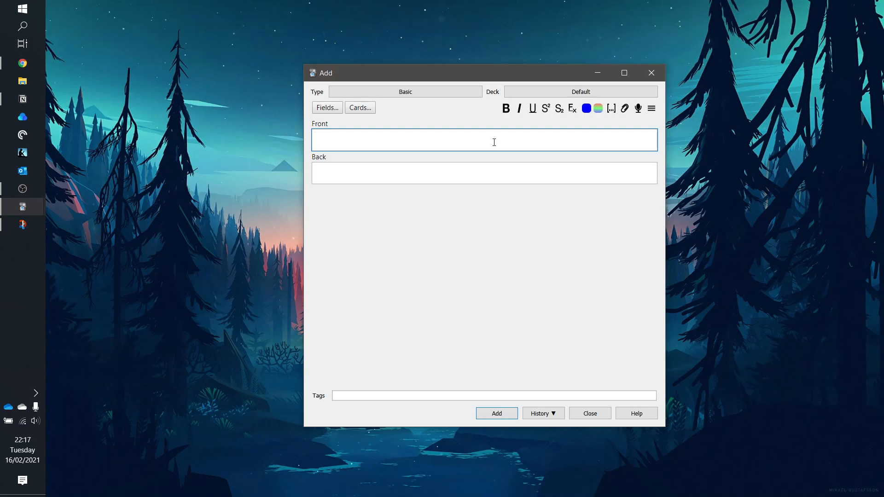
# Step: Start an 'Equation for cellular respiration' card whose back begins with C6H12O6
pyautogui.write('Ewq')
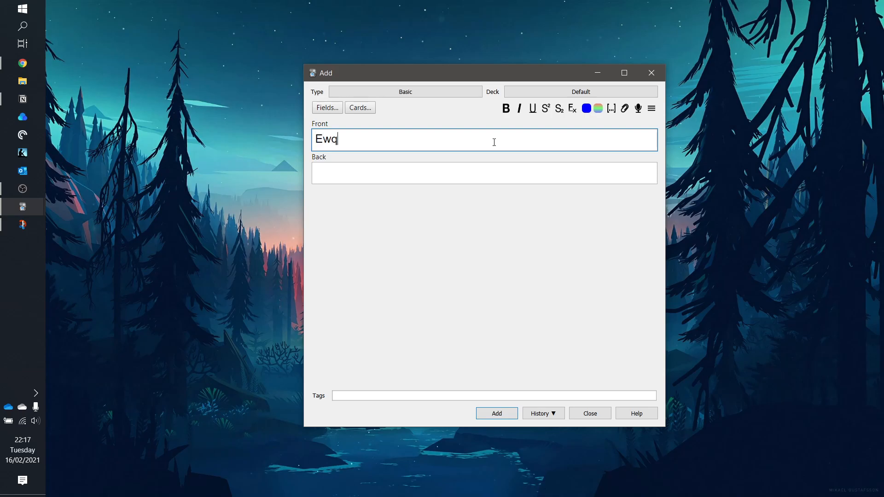
pyautogui.write('Equation for cu')
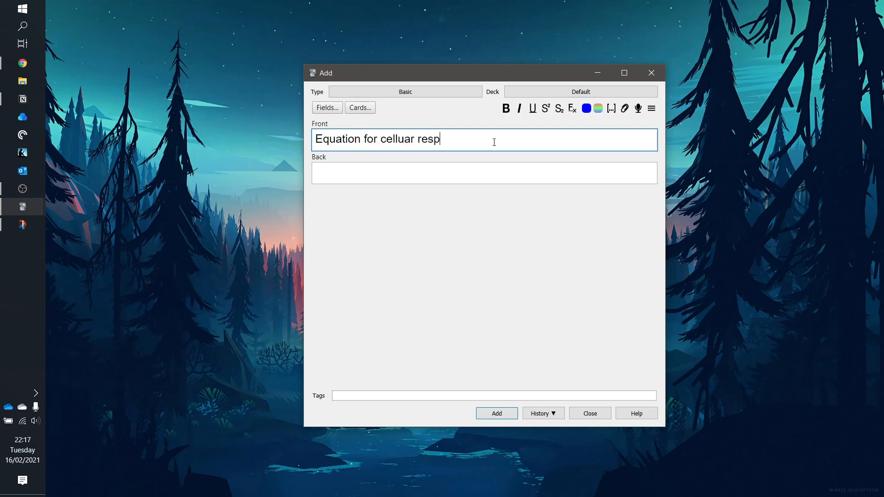
pyautogui.write('iration')
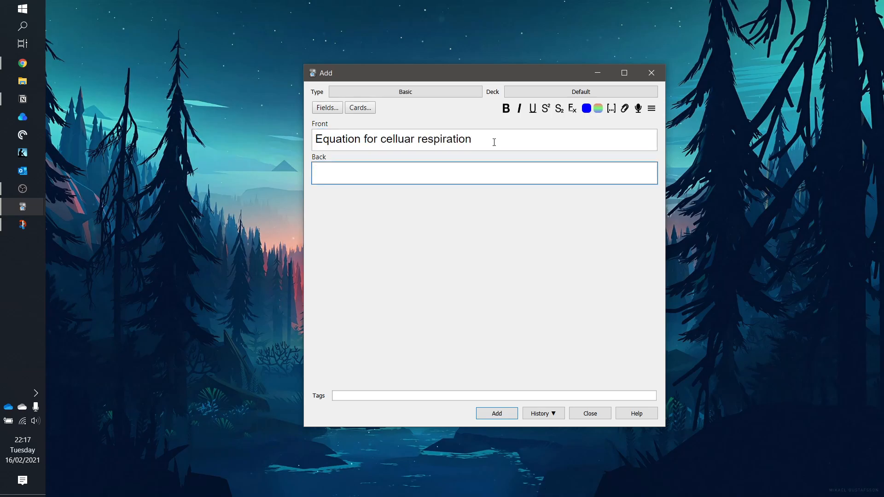
pyautogui.write('C6H')
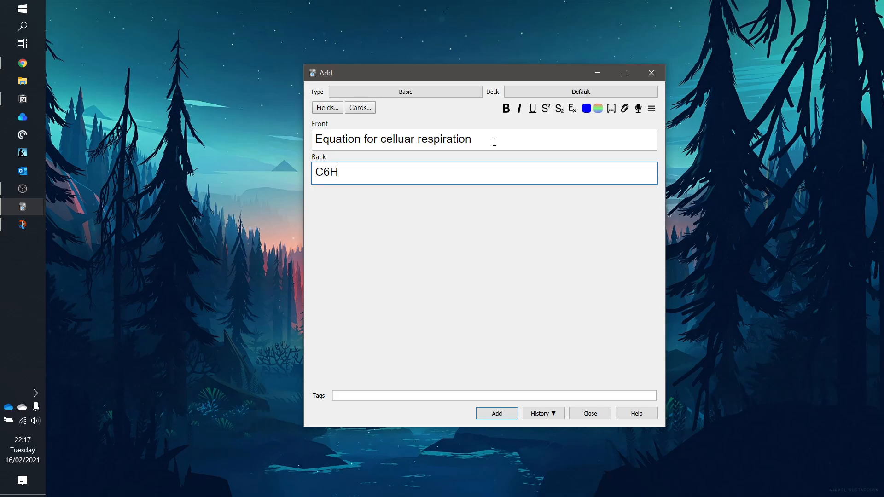
pyautogui.write('12')
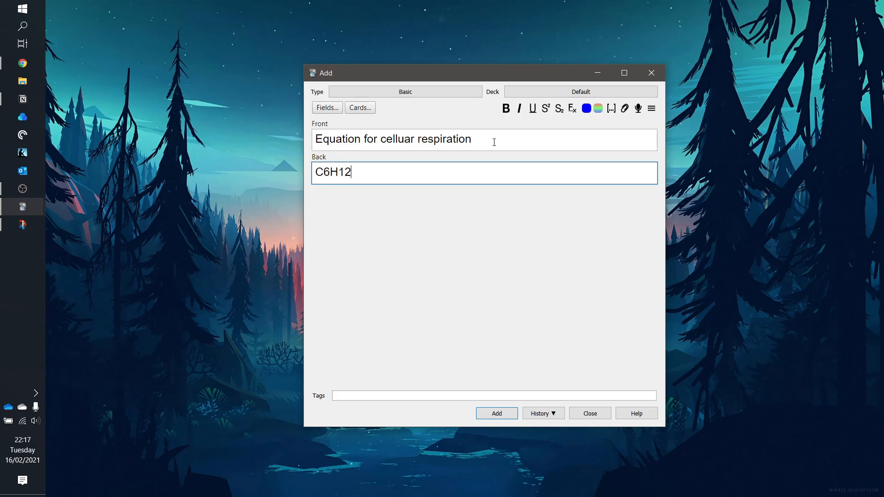
pyautogui.write('O6')
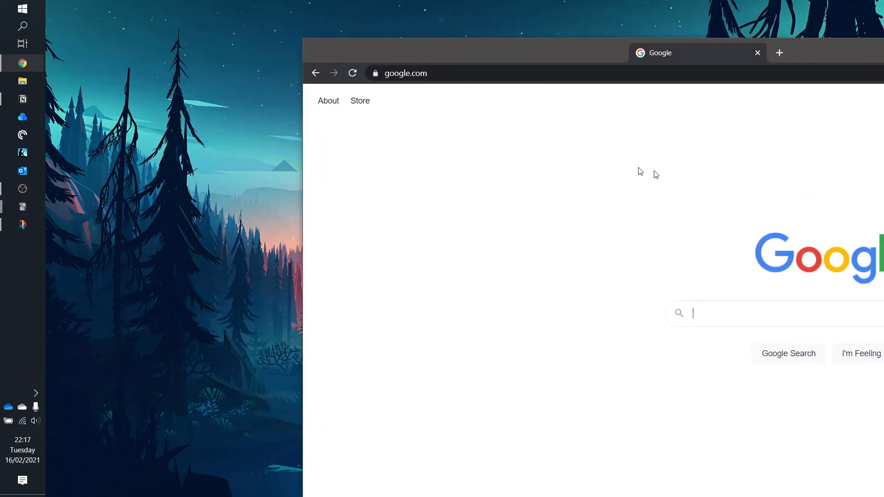
# Step: Copy the rightwards arrow symbol from i2symbol's arrows page
pyautogui.write('righ')
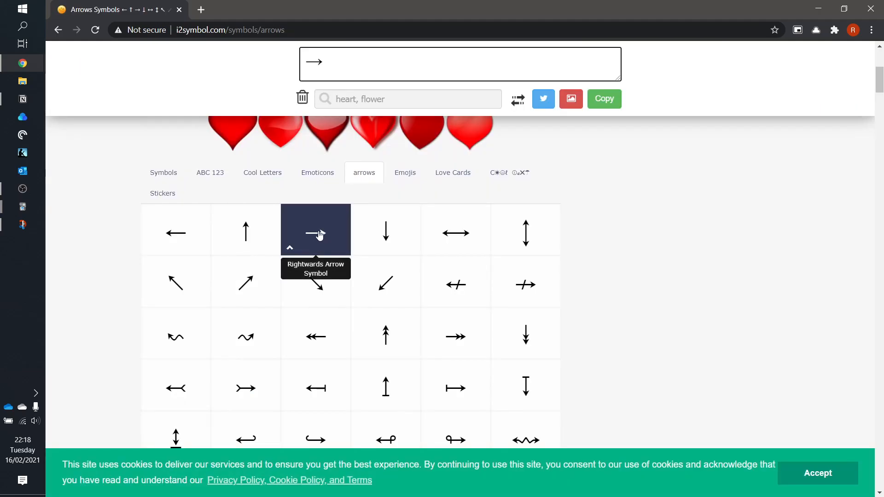
pyautogui.click(315, 233)
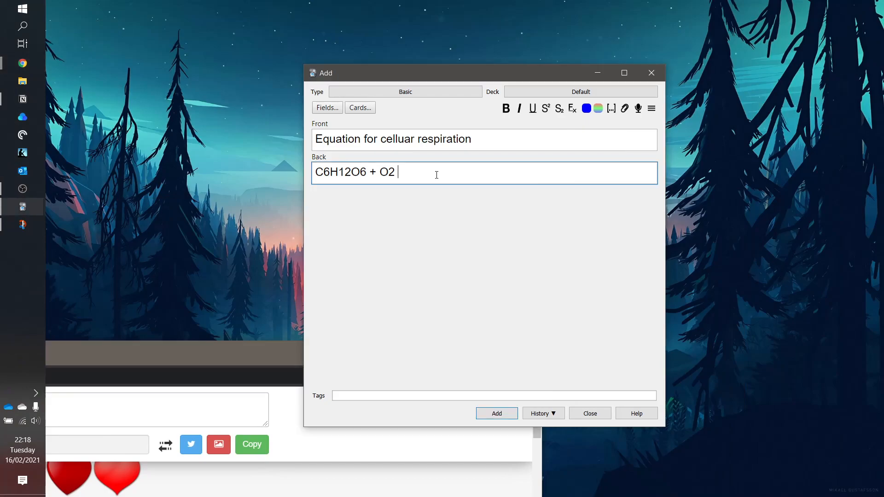
# Step: Finish the back as C₆H₁₂O₆ + O₂ → CO₂ + H₂O with subscripted atom counts, then close
pyautogui.write('→')
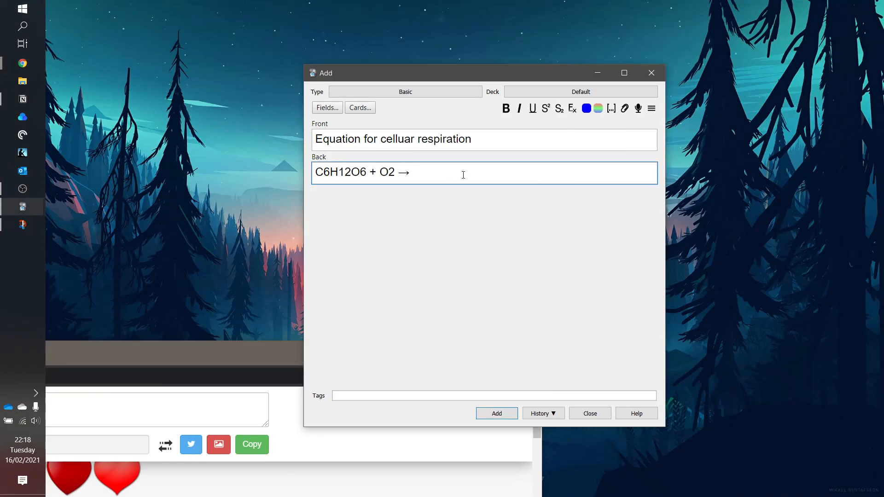
pyautogui.write('CO2')
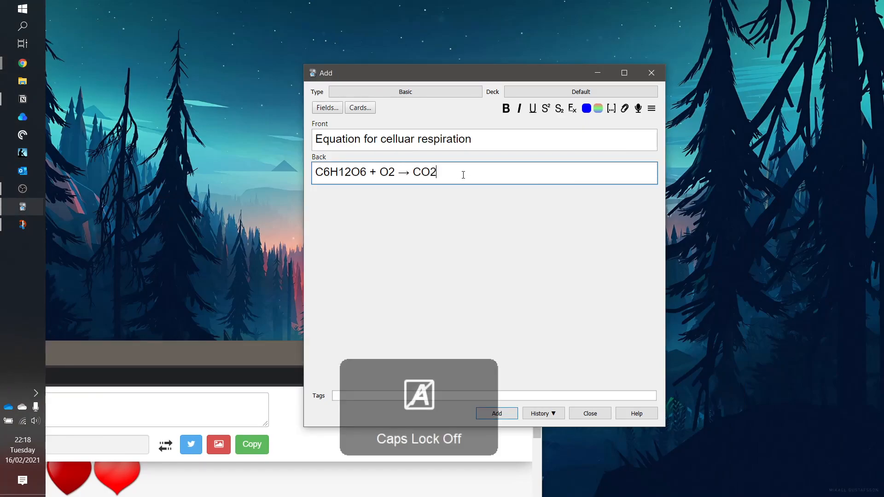
pyautogui.write('+ H')
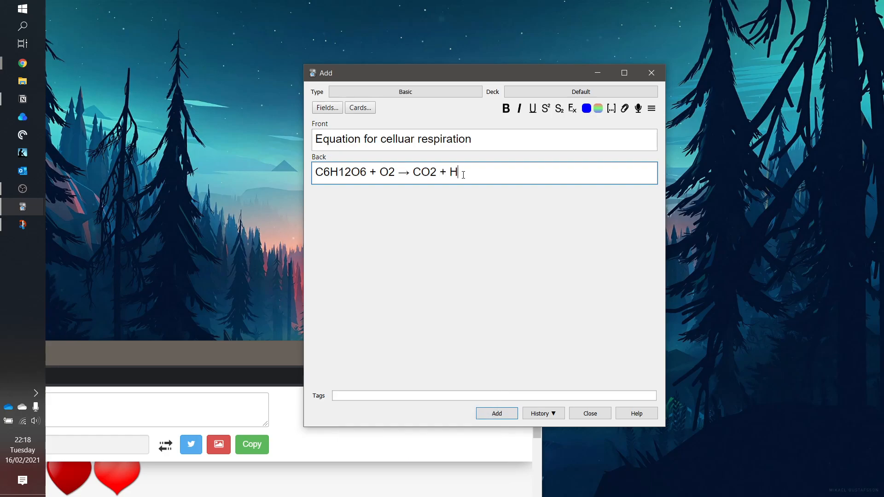
pyautogui.write('2')
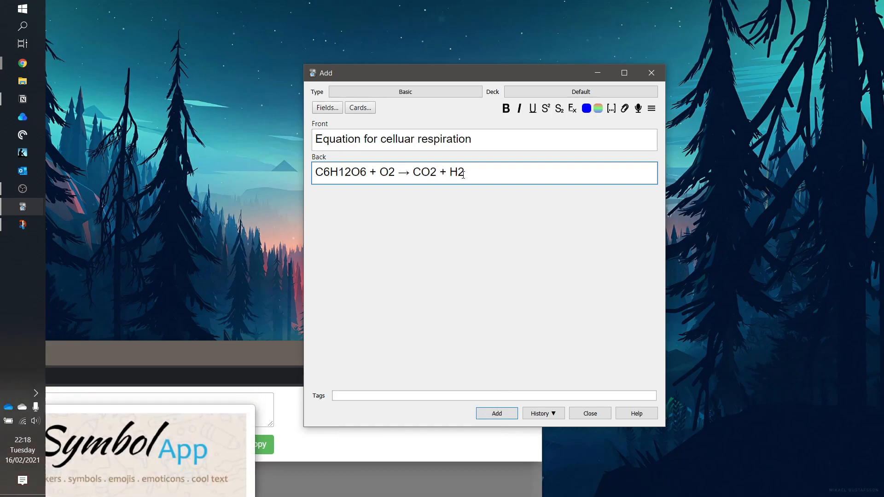
pyautogui.write('O')
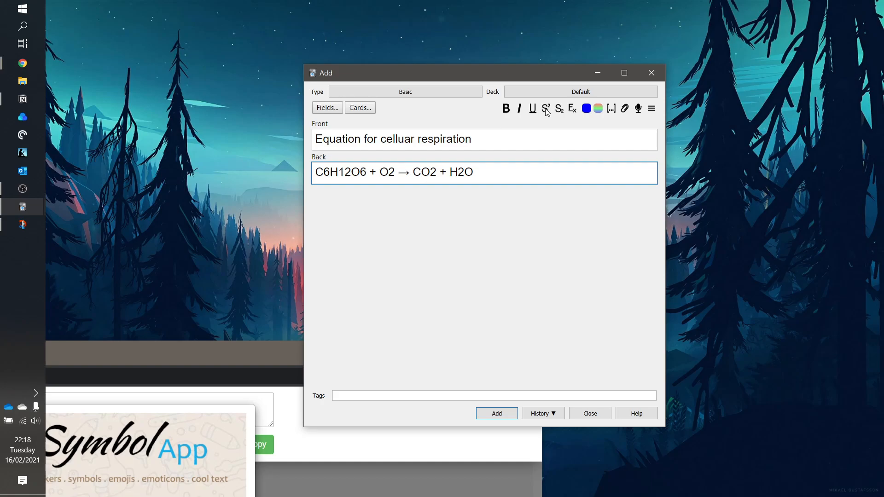
pyautogui.moveTo(559, 109)
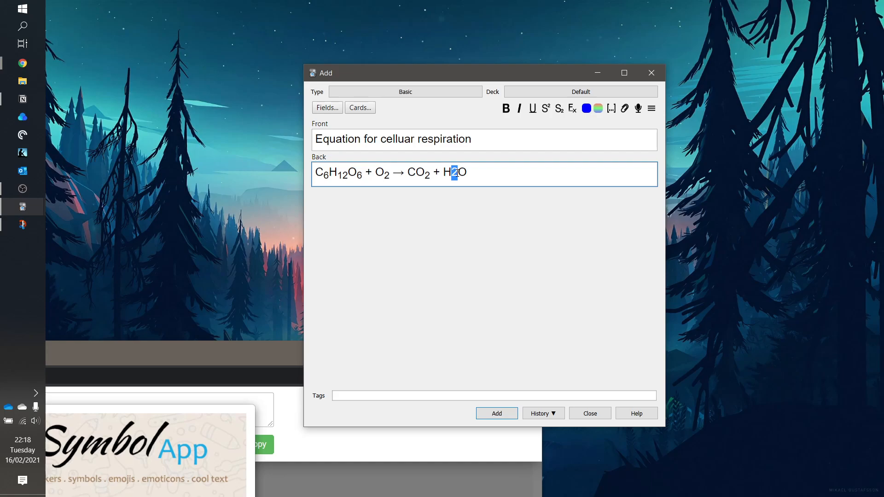
pyautogui.click(544, 109)
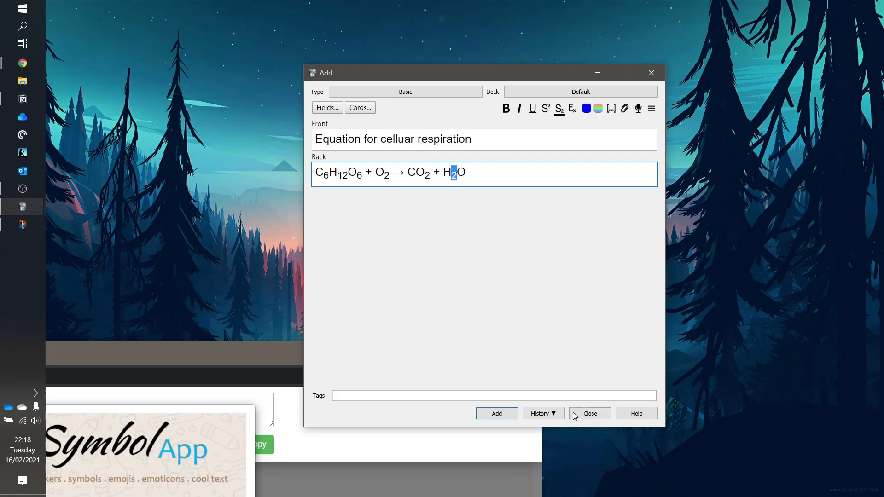
pyautogui.click(496, 414)
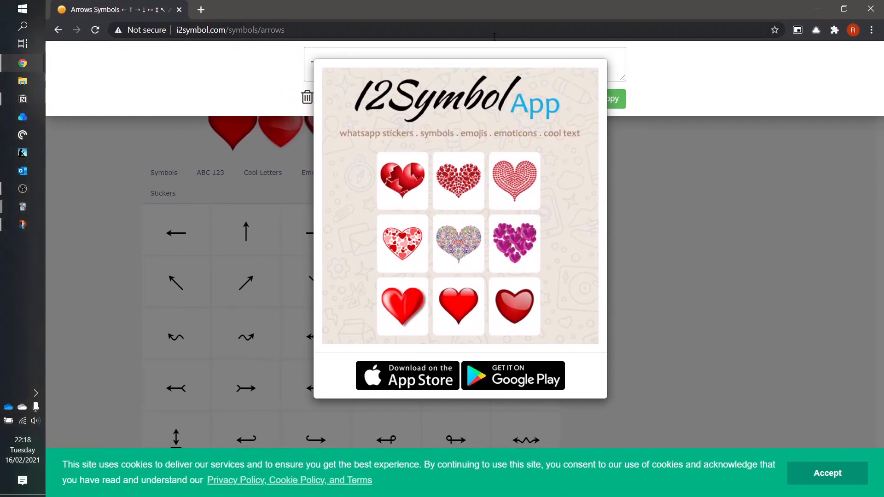
# Step: Search the web for 'lambda symbol' from the address bar
pyautogui.write('lamb')
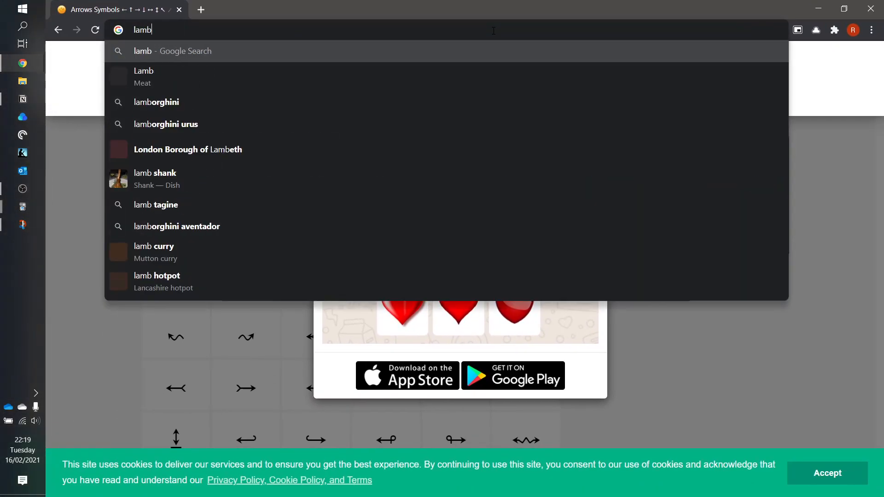
pyautogui.write('lambda symbol')
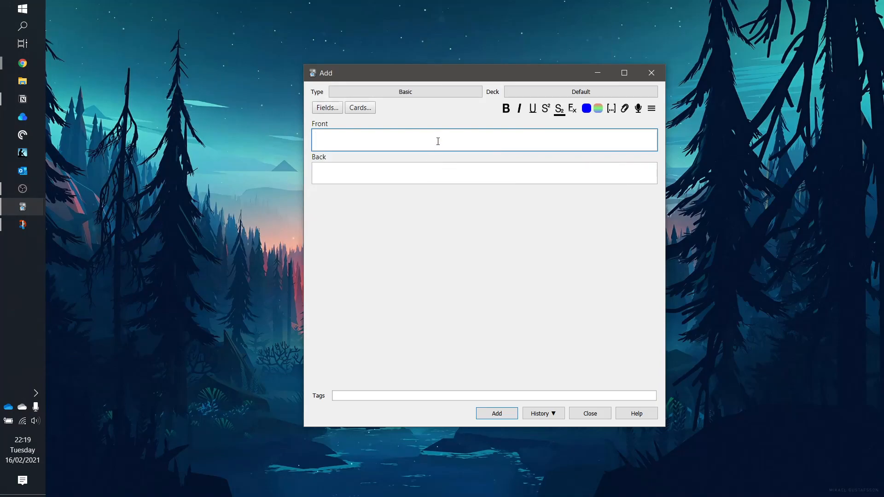
# Step: Add a 'Speed of a wave' card answered c = fλ with the pasted λ
pyautogui.write('W')
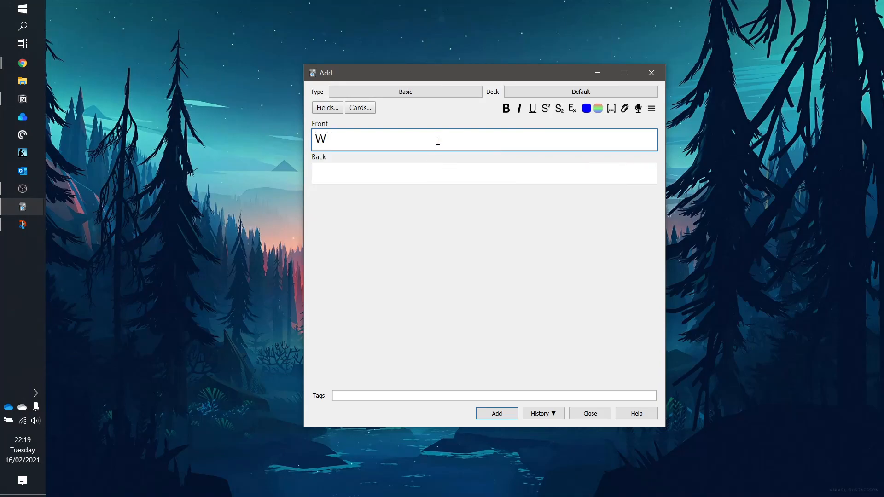
pyautogui.write('Speed of t')
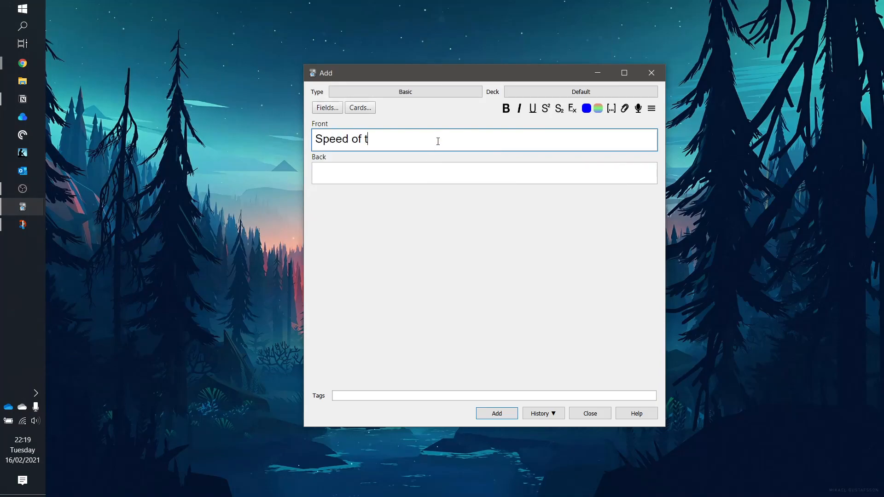
pyautogui.write('c =')
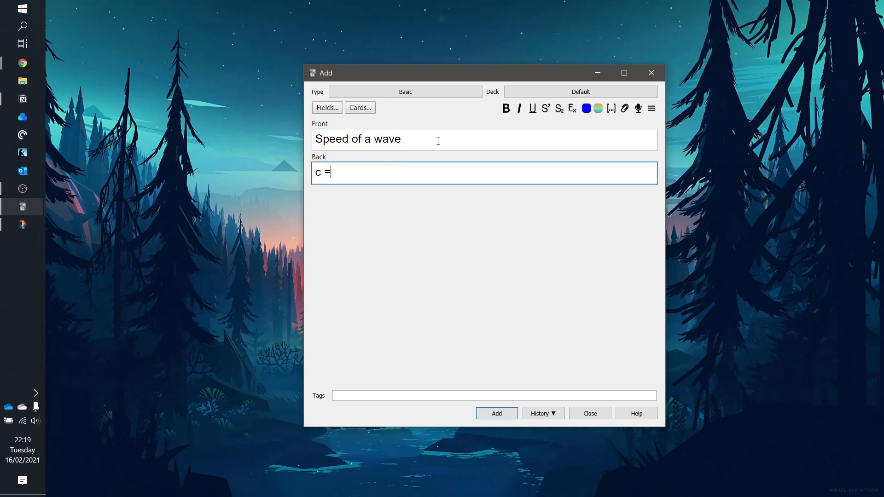
pyautogui.write('fλ')
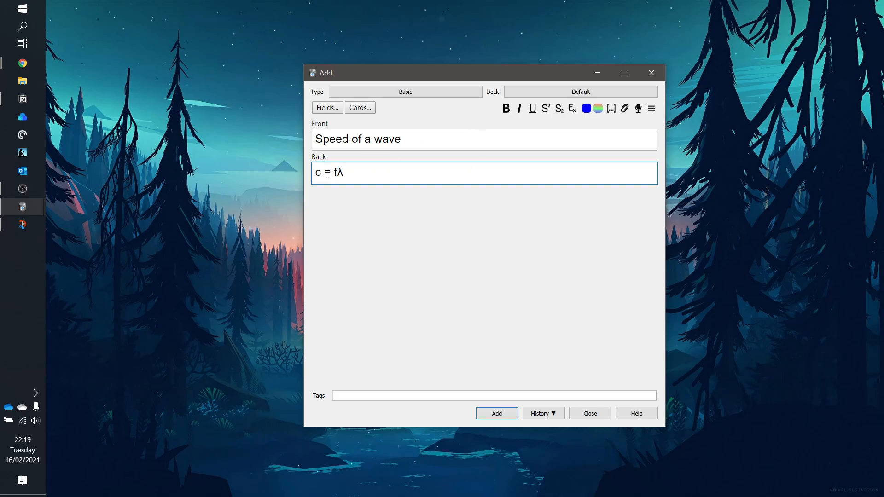
pyautogui.write('=')
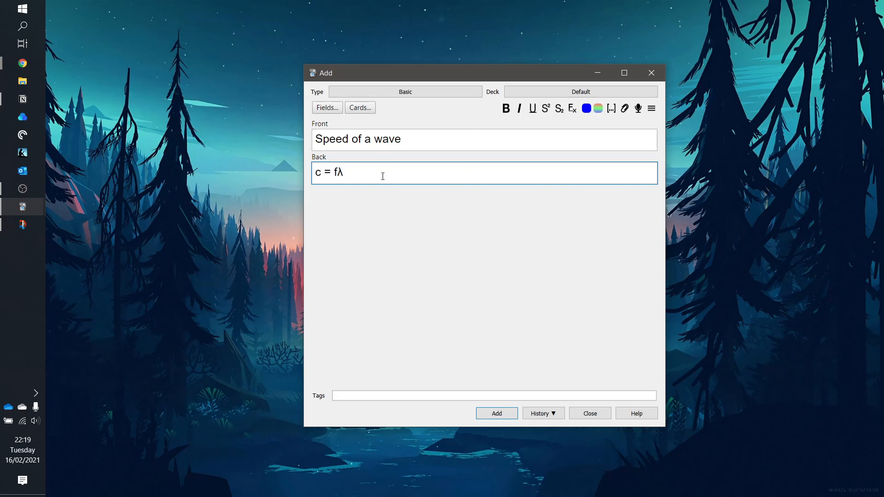
pyautogui.click(495, 414)
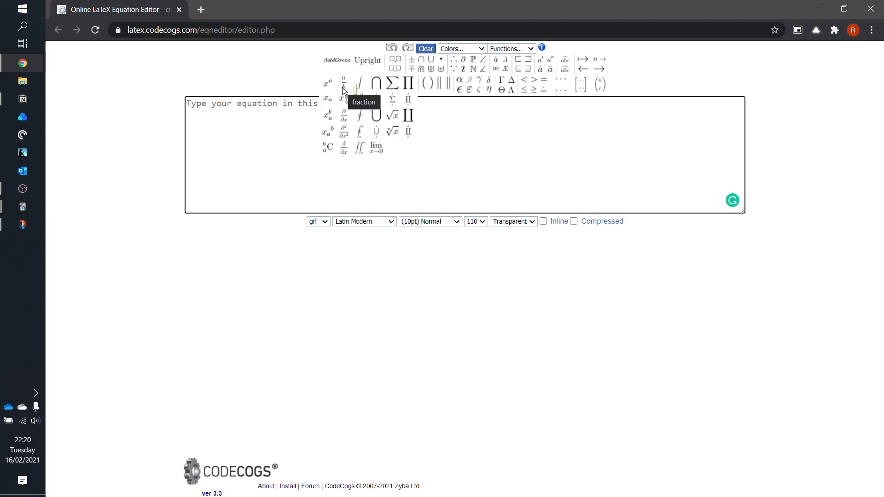
# Step: Build the equation \frac{a}{b} = c^d in the CodeCogs editor
pyautogui.click(343, 82)
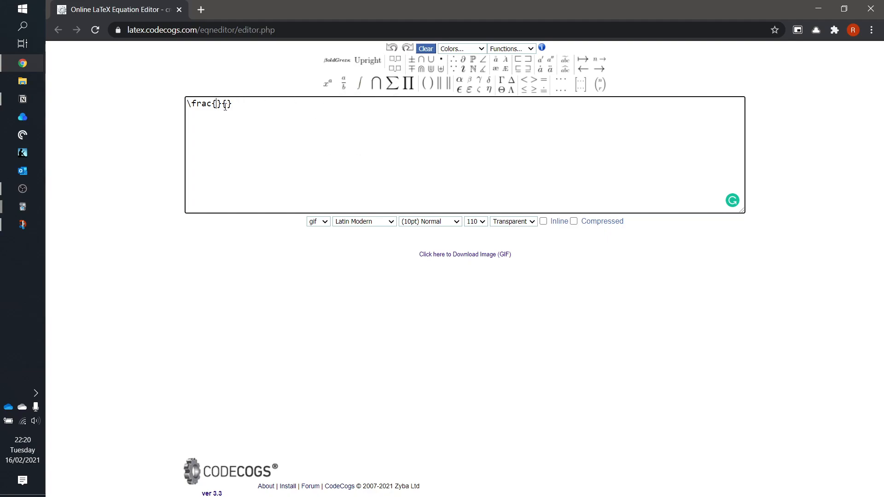
pyautogui.write('a')
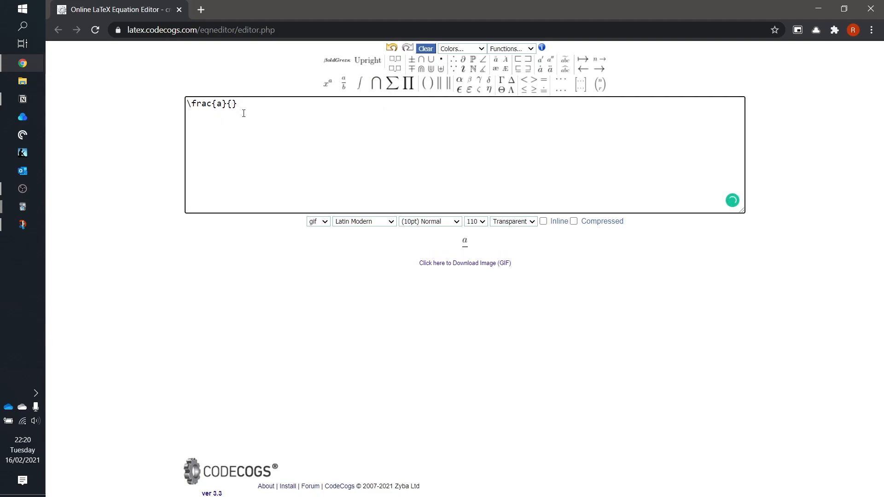
pyautogui.write('b')
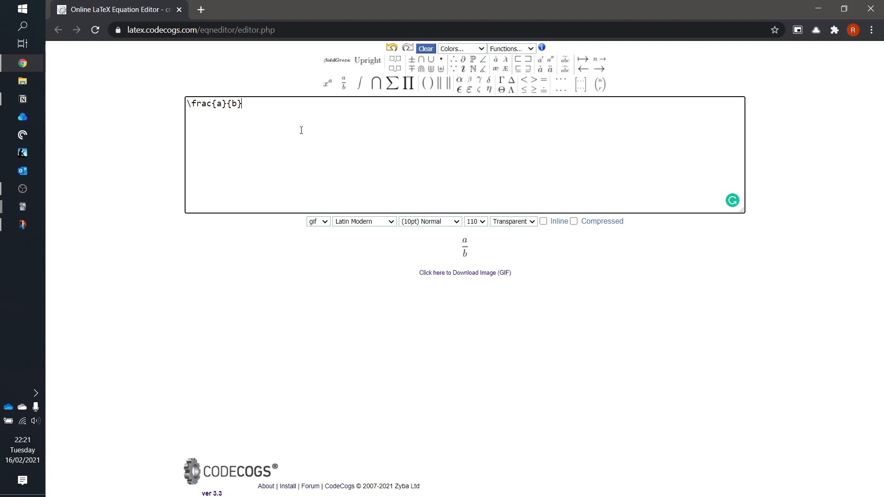
pyautogui.write('=')
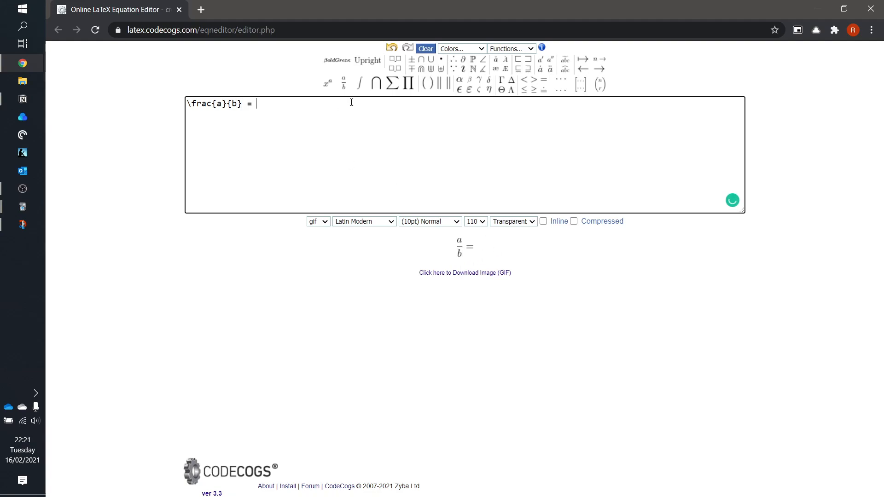
pyautogui.write('c')
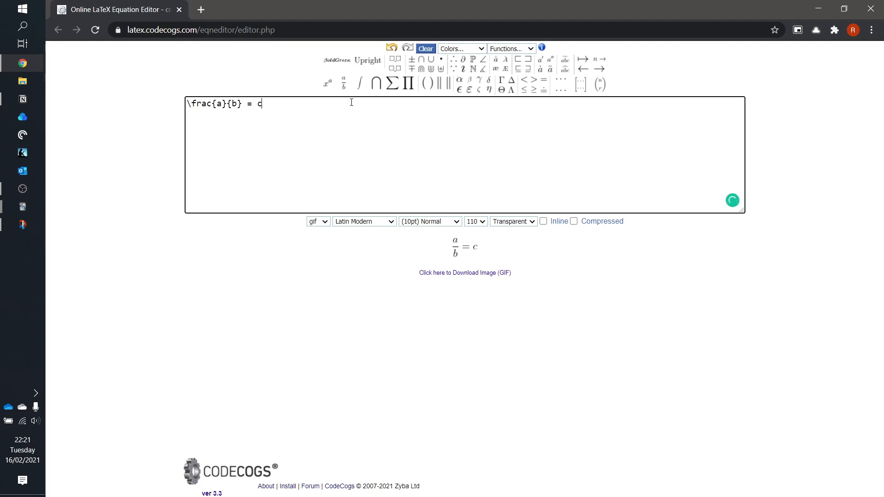
pyautogui.write('^d')
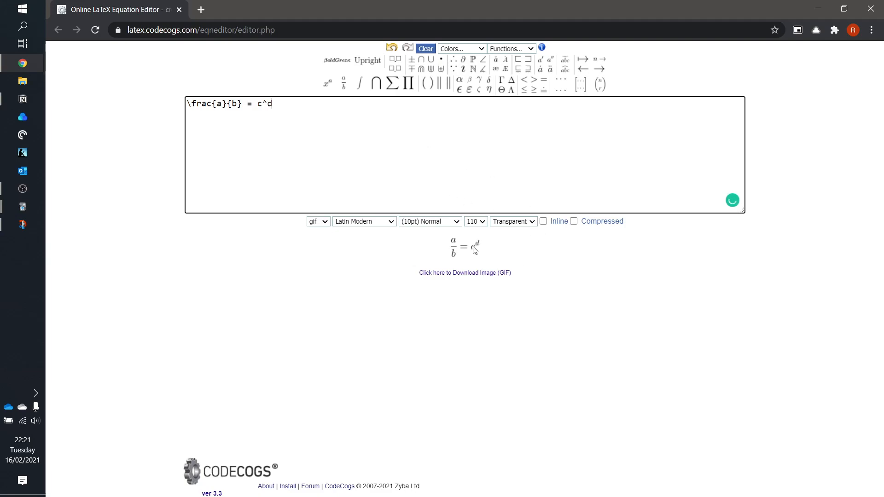
# Step: Choose a larger rendering size for the equation image
pyautogui.click(475, 221)
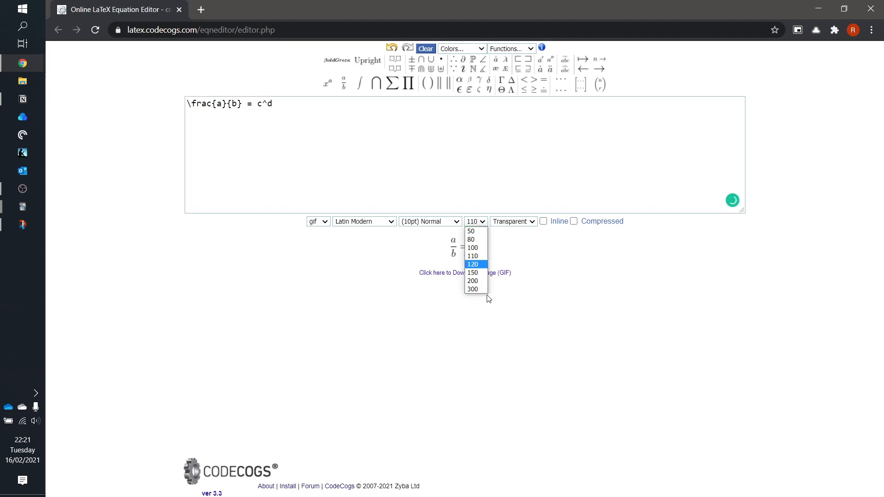
pyautogui.click(471, 289)
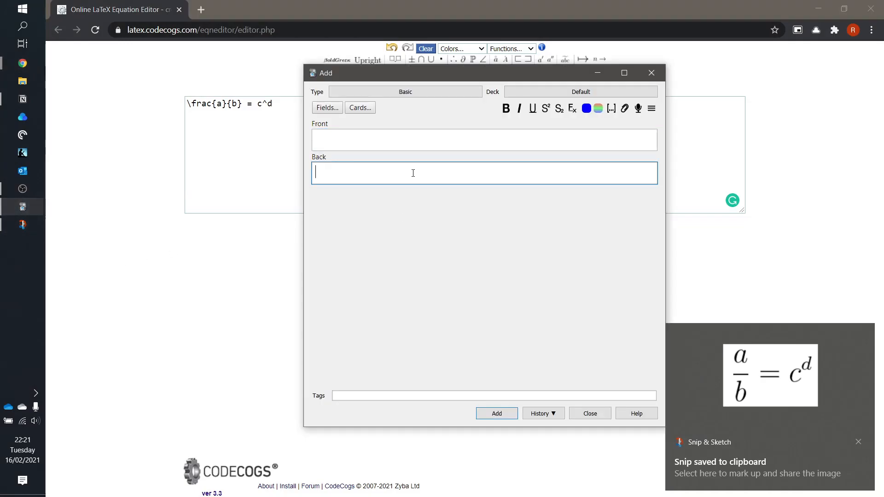
# Step: Ready the new card's Back field to receive the equation snip
pyautogui.click(588, 413)
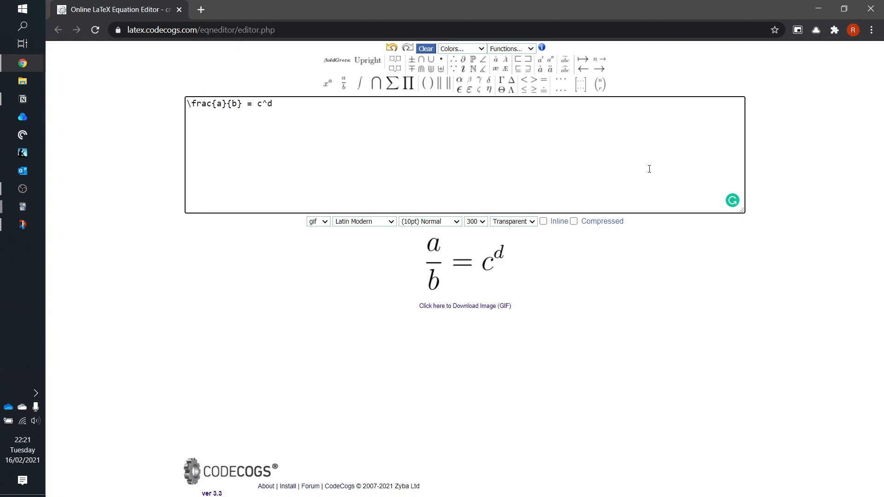
# Step: Append a summation symbol \sum after \frac{a}{b} = c^d from the large operators palette
pyautogui.click(393, 83)
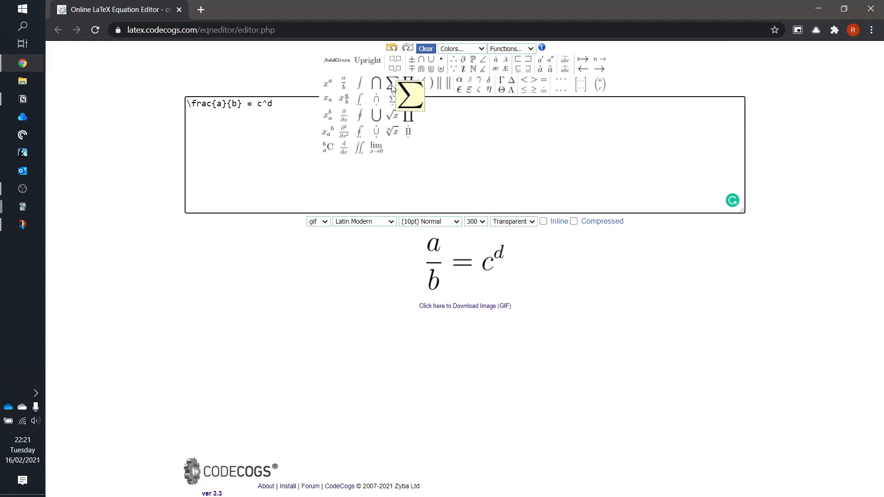
pyautogui.click(408, 81)
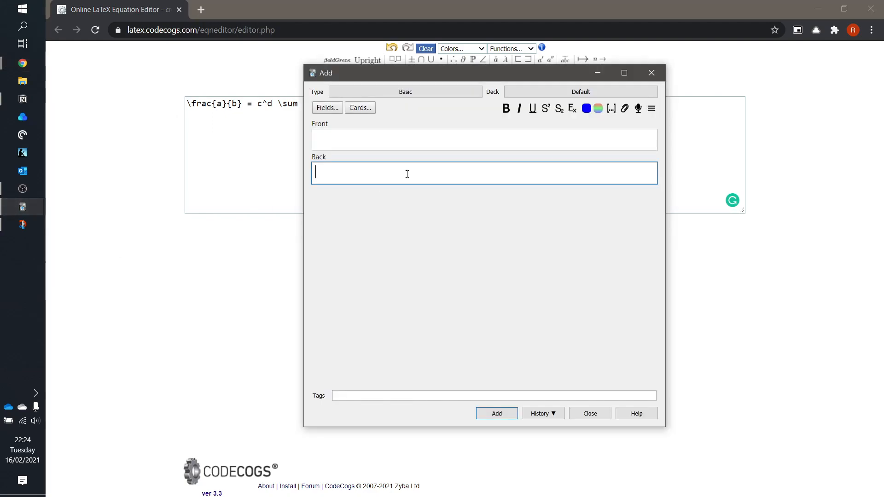
# Step: Insert empty inline MathJax delimiters \( \) into the Back field from the equation menu
pyautogui.click(652, 108)
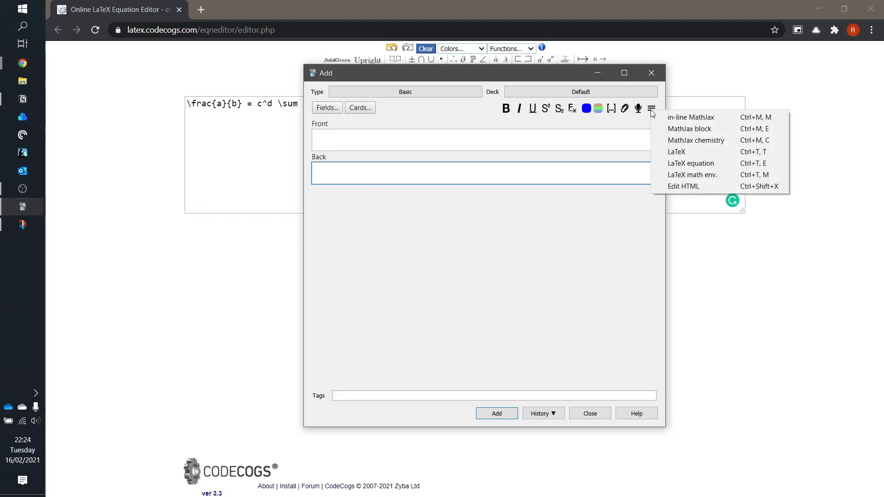
pyautogui.moveTo(688, 129)
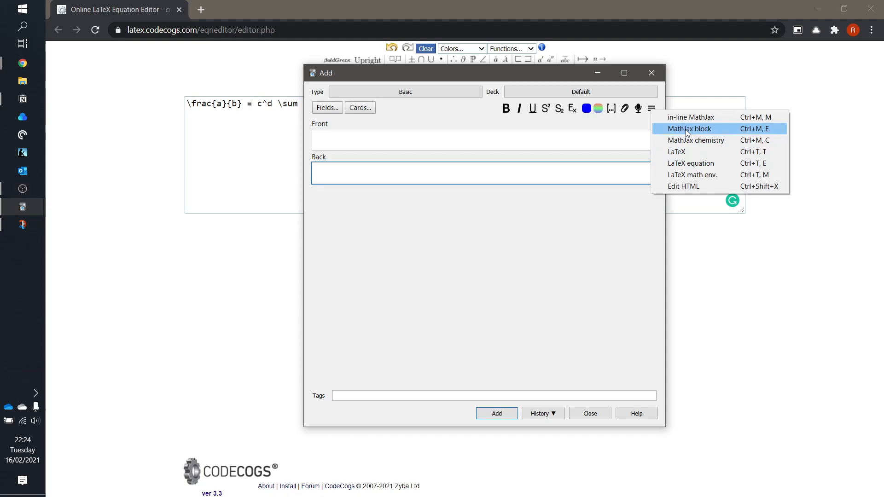
pyautogui.moveTo(690, 117)
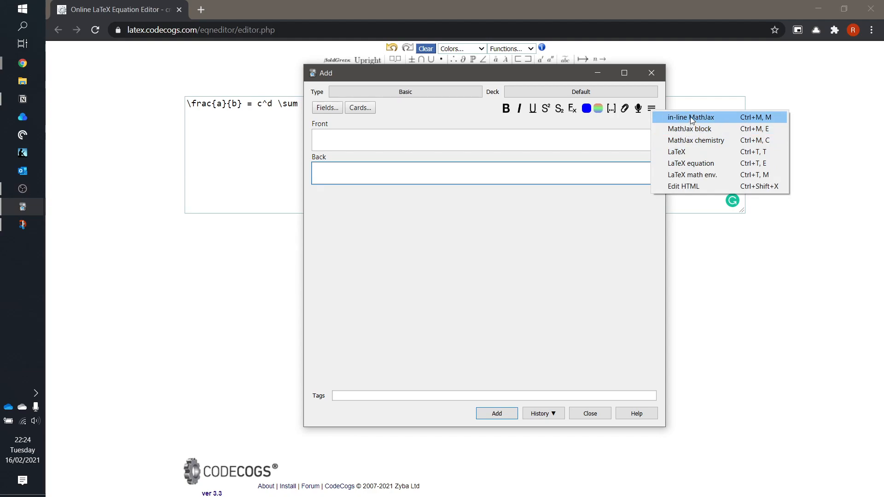
pyautogui.moveTo(697, 128)
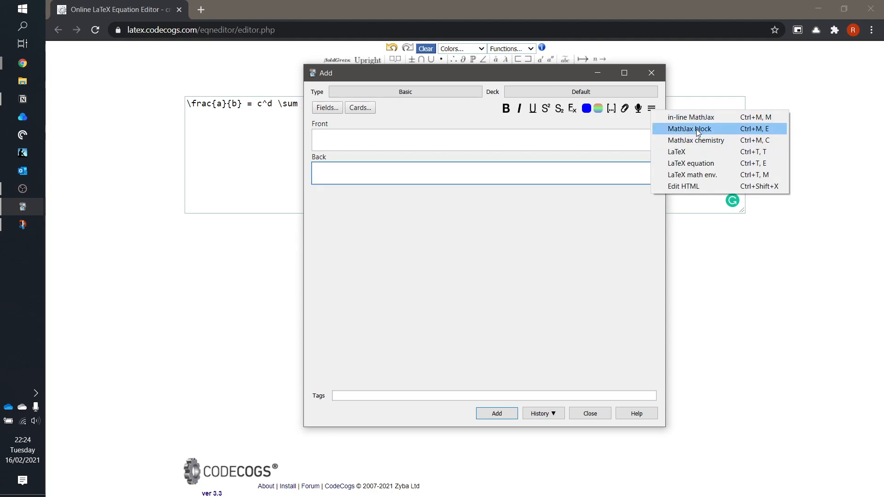
pyautogui.moveTo(701, 140)
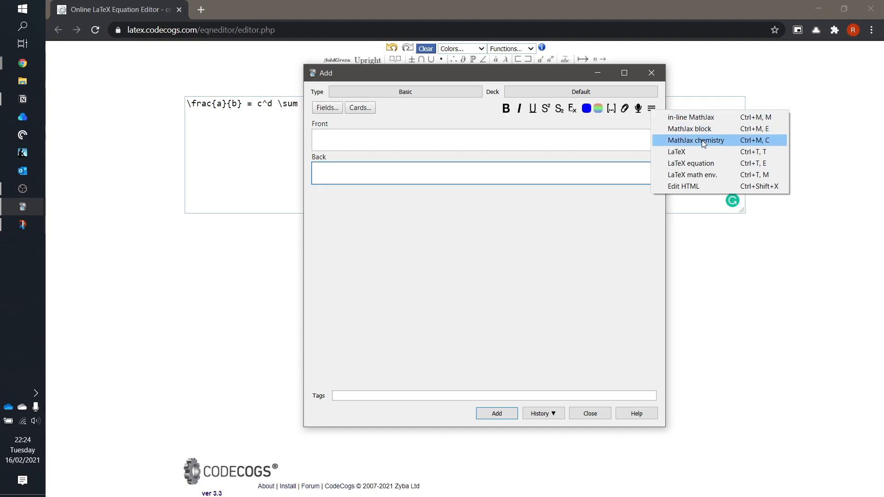
pyautogui.moveTo(691, 117)
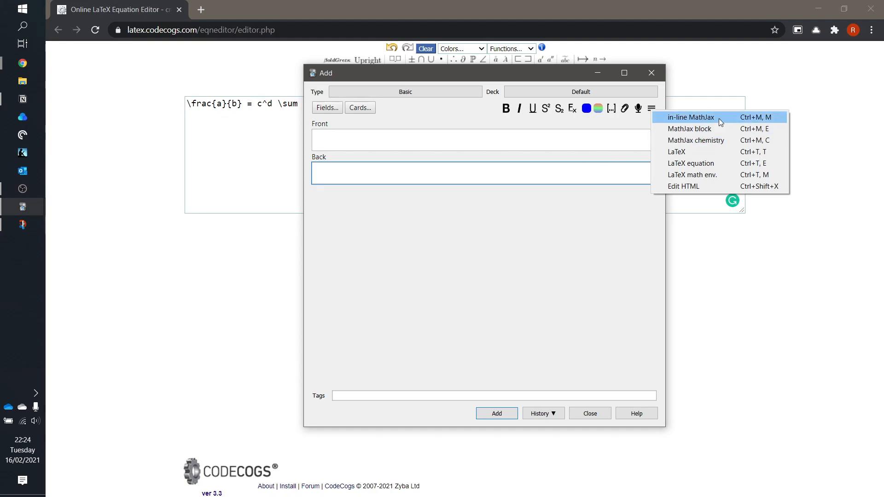
pyautogui.click(690, 117)
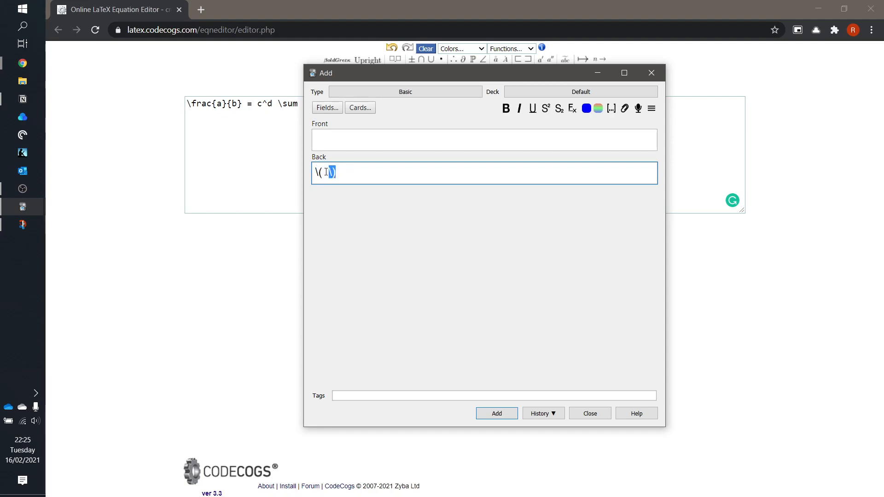
# Step: Enter ax^2 + bx + c = 0 inside the inline delimiters and check how it renders
pyautogui.write('x')
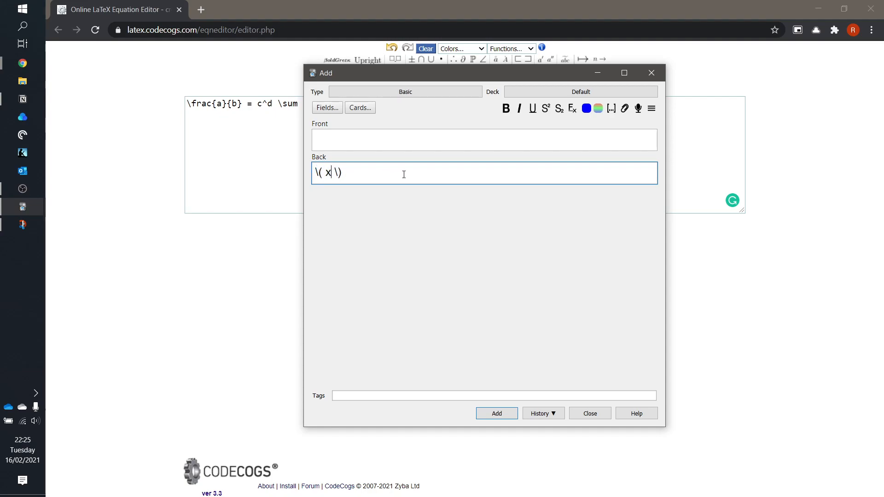
pyautogui.write('a^')
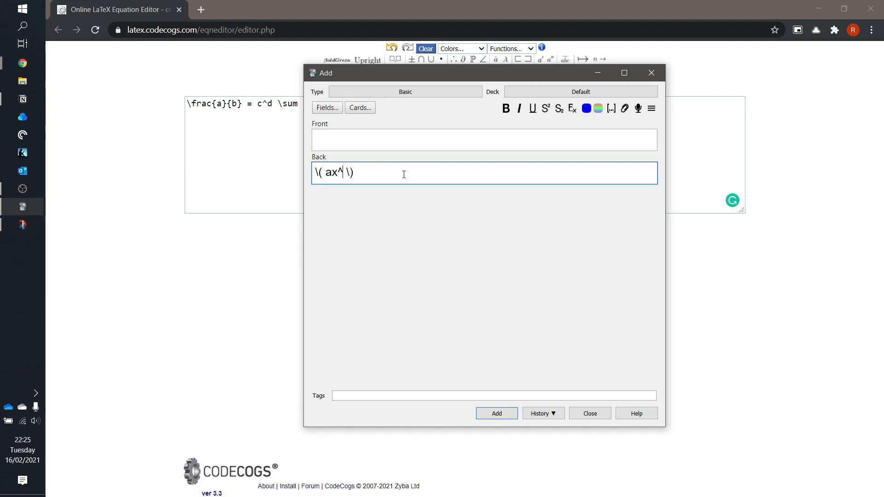
pyautogui.write('2 + bx + c = 0')
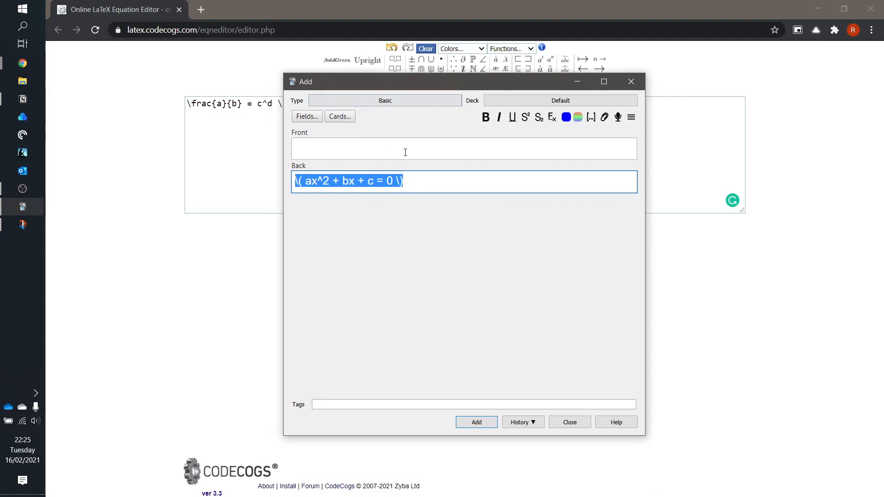
pyautogui.click(339, 116)
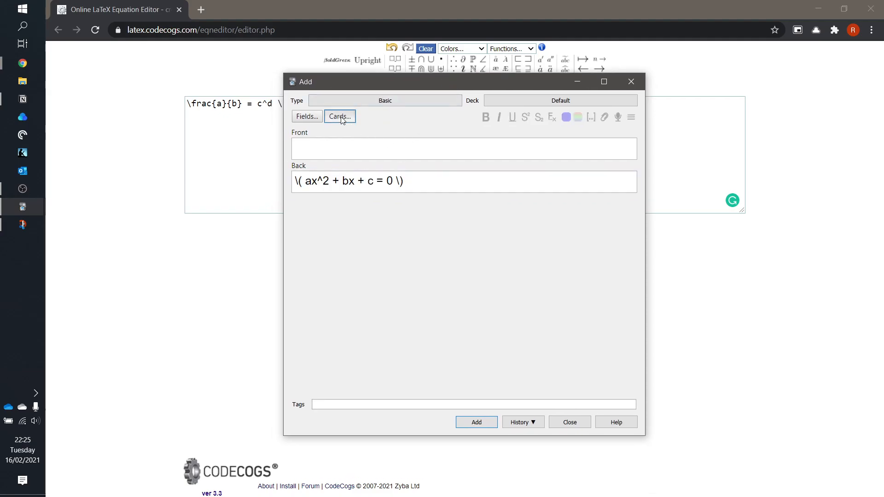
pyautogui.click(339, 117)
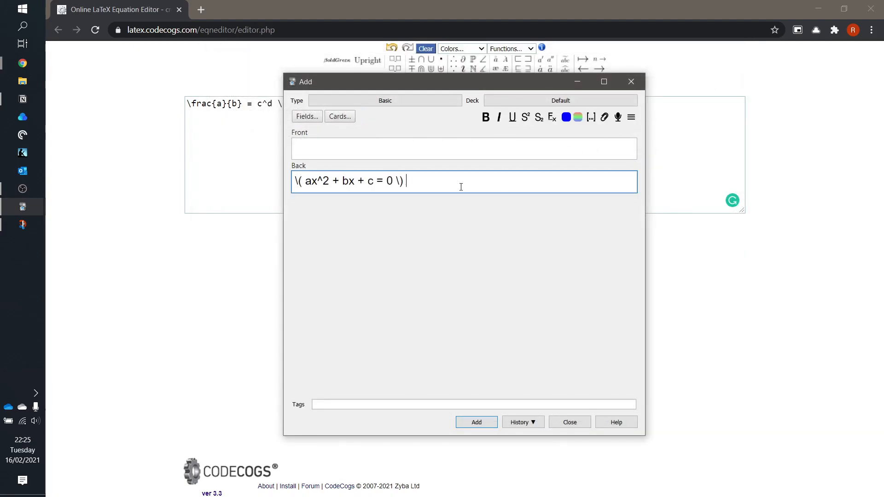
# Step: Append 'is the quadratic formula' after the equation and preview the finished card back
pyautogui.write('is')
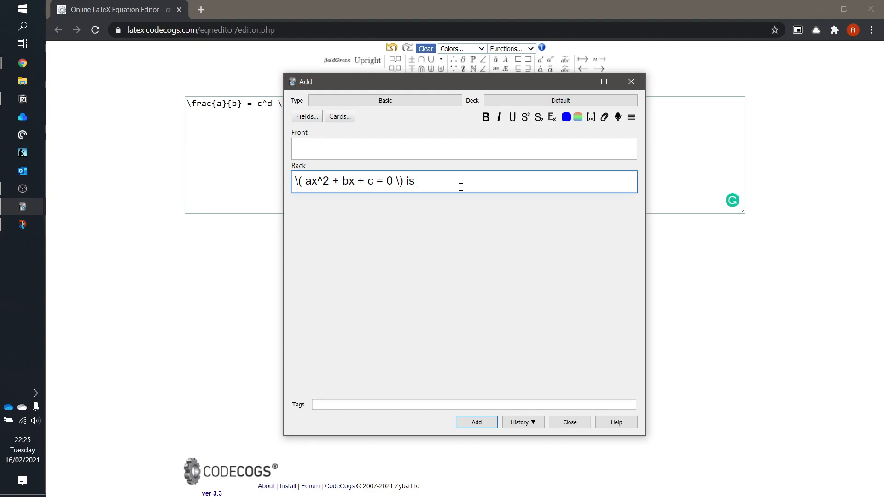
pyautogui.write('the quadratic')
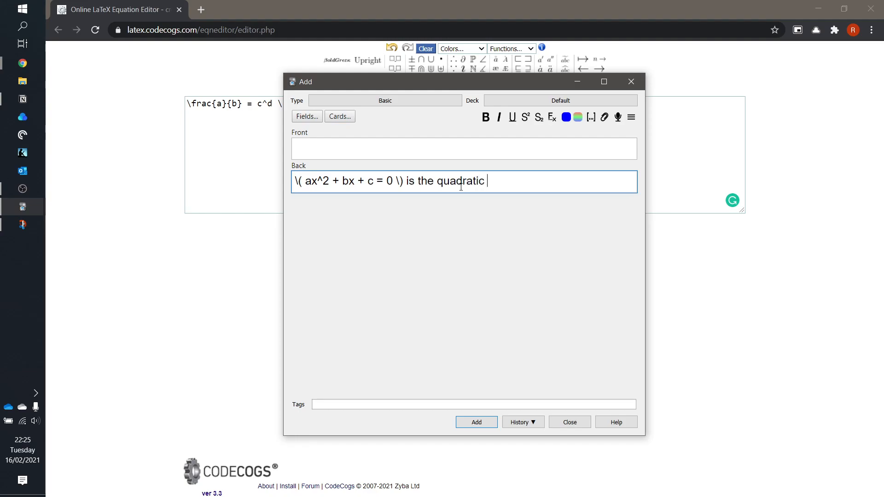
pyautogui.write('formula')
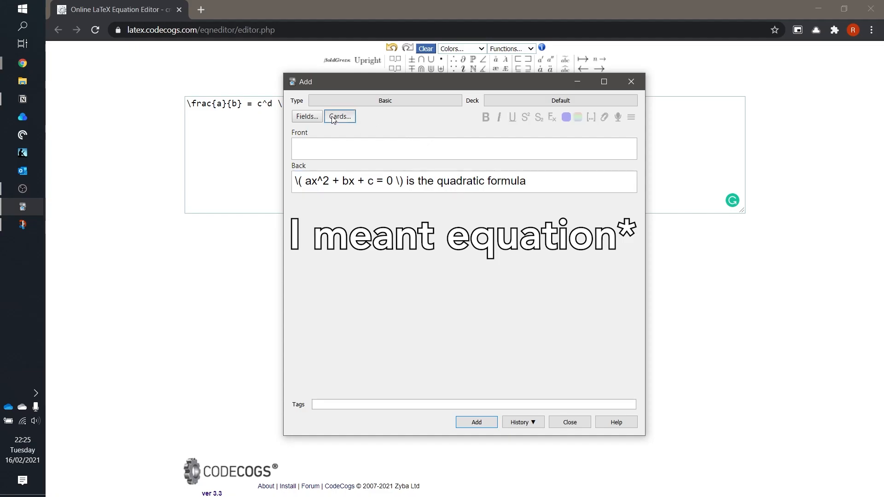
pyautogui.click(339, 117)
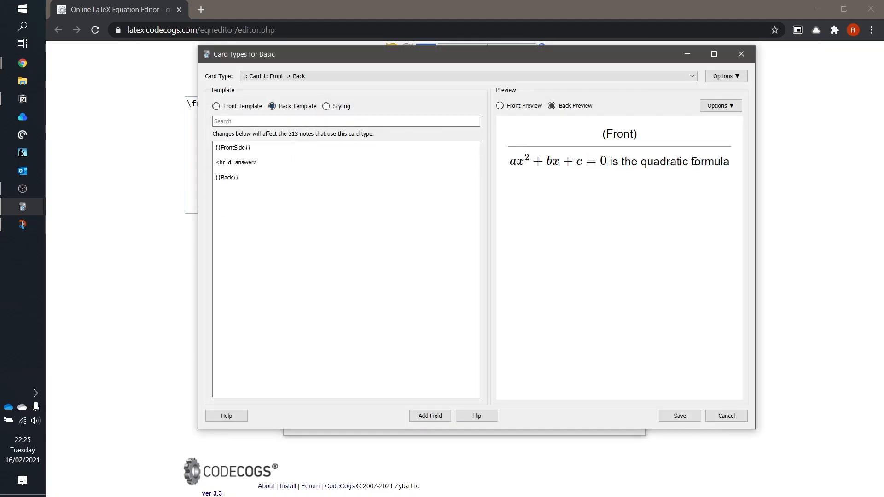
pyautogui.moveTo(528, 162); pyautogui.dragTo(729, 161)
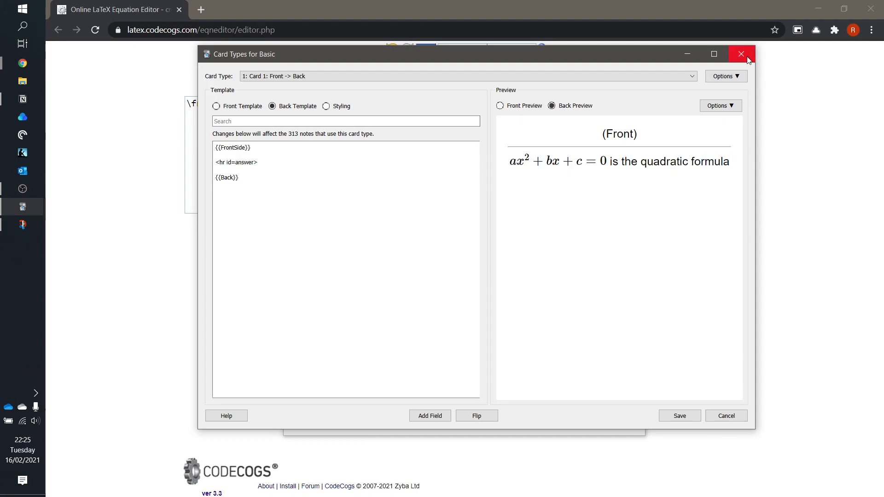
pyautogui.click(740, 54)
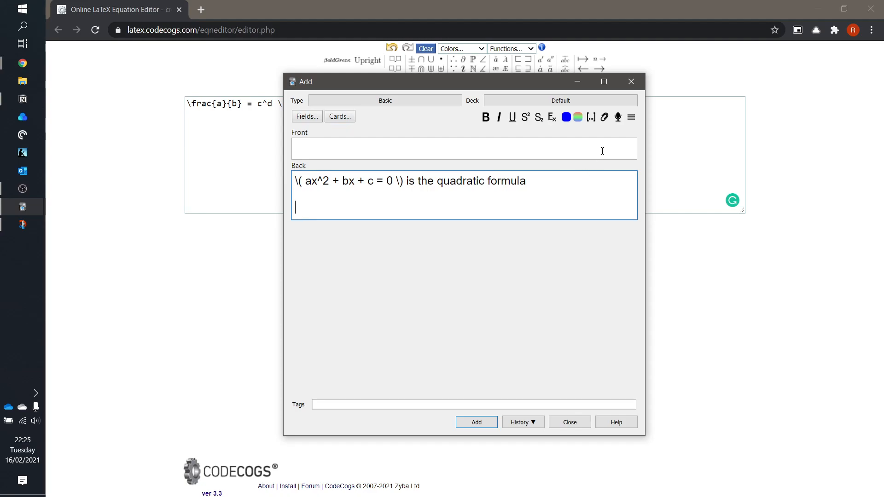
# Step: Insert a MathJax block and swap the equation's \( \) delimiters for \[ \]
pyautogui.click(631, 117)
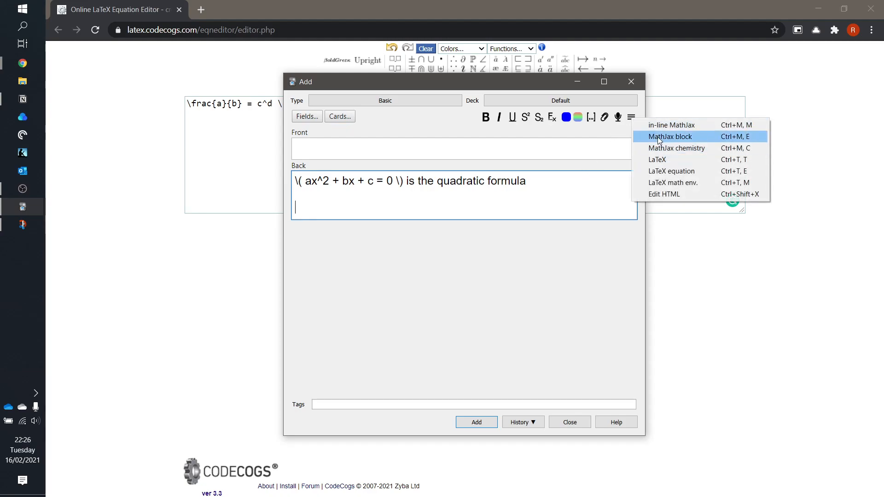
pyautogui.click(668, 137)
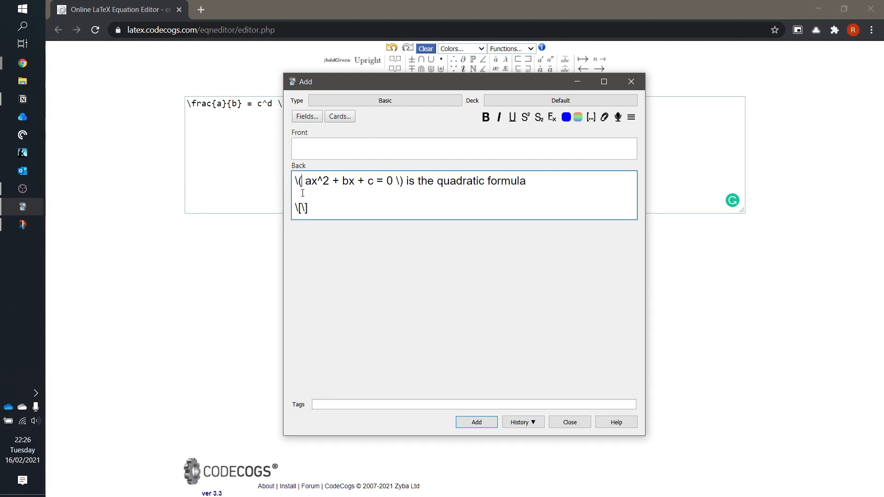
pyautogui.doubleClick(302, 208)
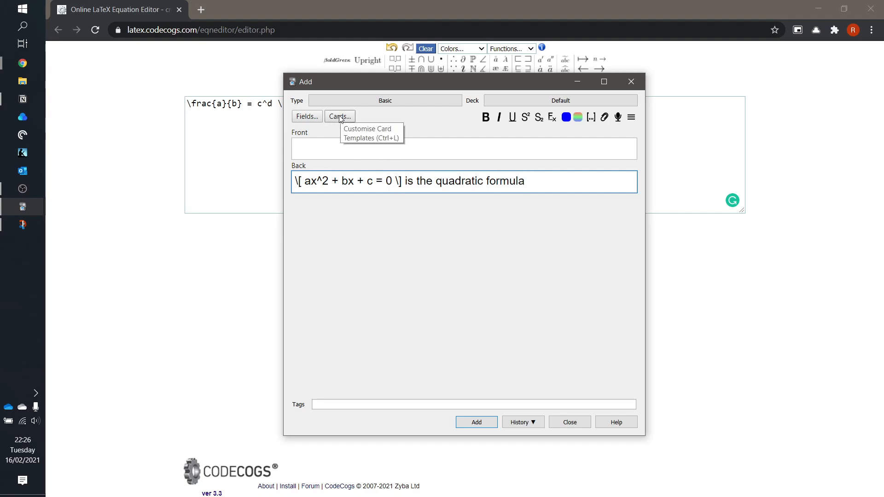
# Step: Preview the card back with ax² + bx + c = 0 as a centred display equation
pyautogui.click(400, 182)
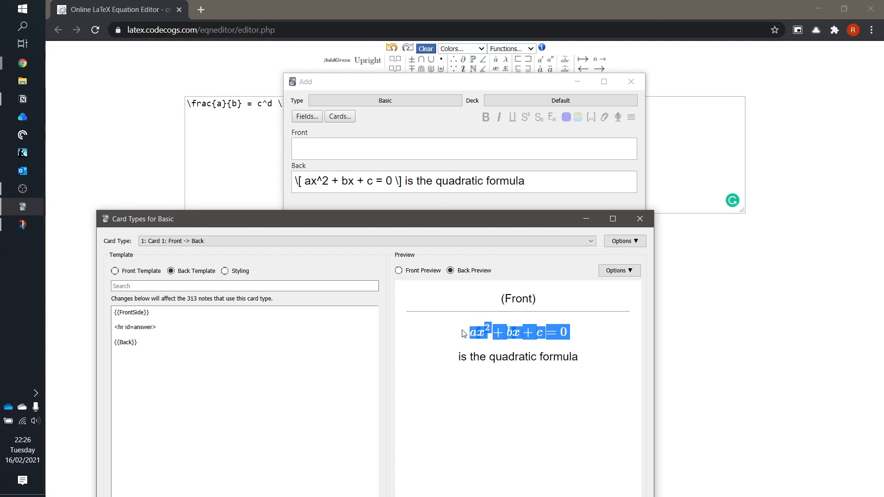
pyautogui.moveTo(641, 219)
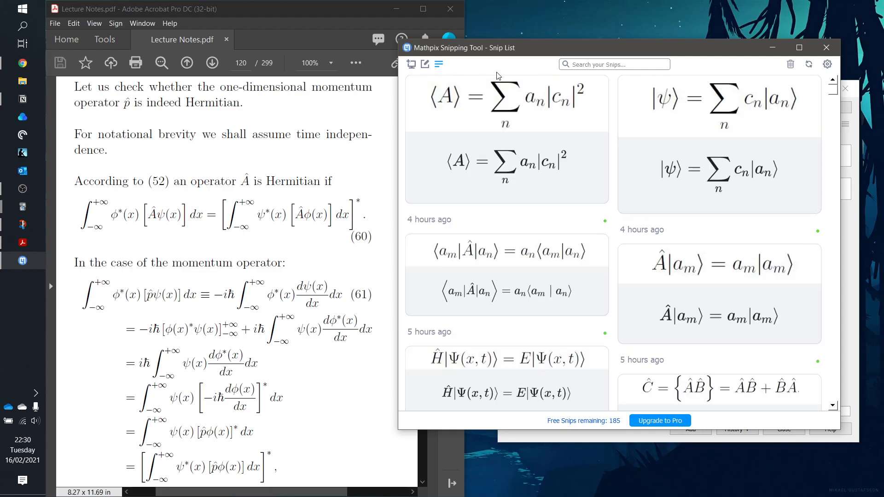
pyautogui.moveTo(417, 59)
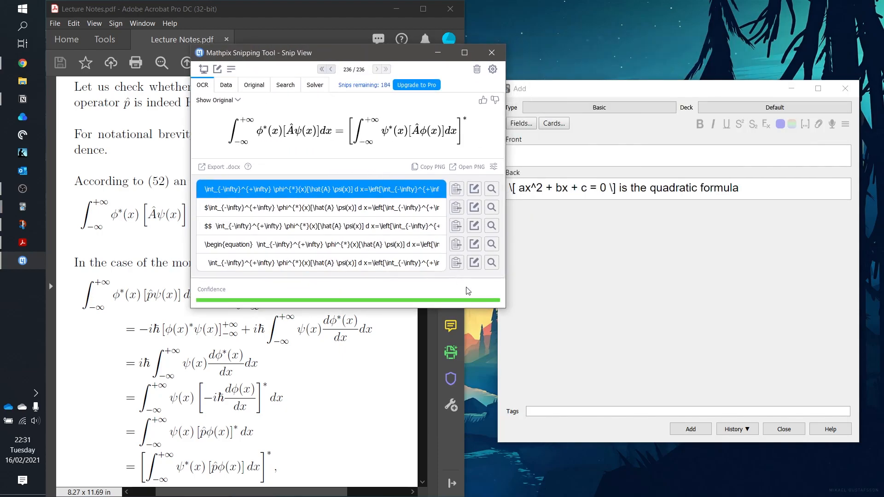
pyautogui.moveTo(308, 120)
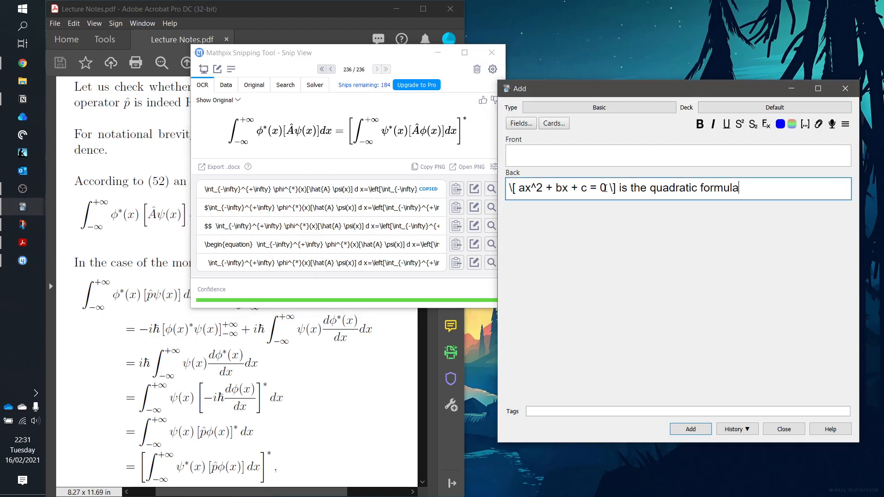
# Step: Select the back field's content, then view the Back Template in the Basic card types
pyautogui.moveTo(522, 188); pyautogui.dragTo(607, 188)
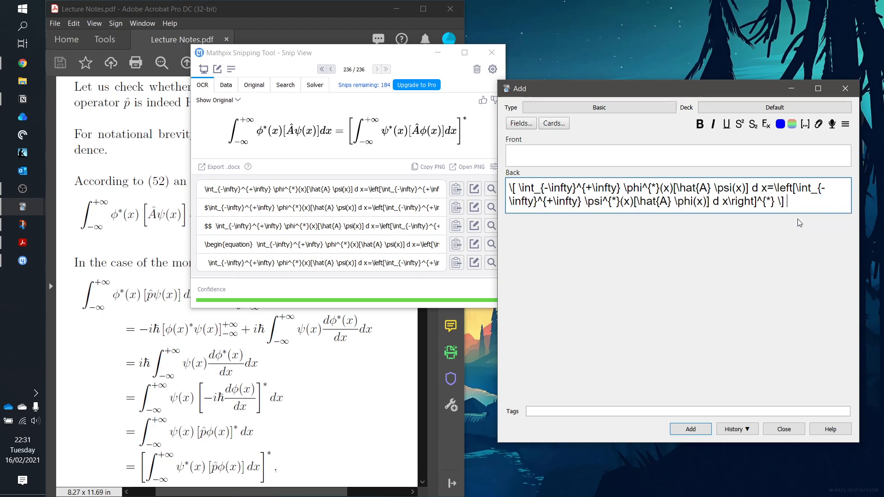
pyautogui.click(553, 123)
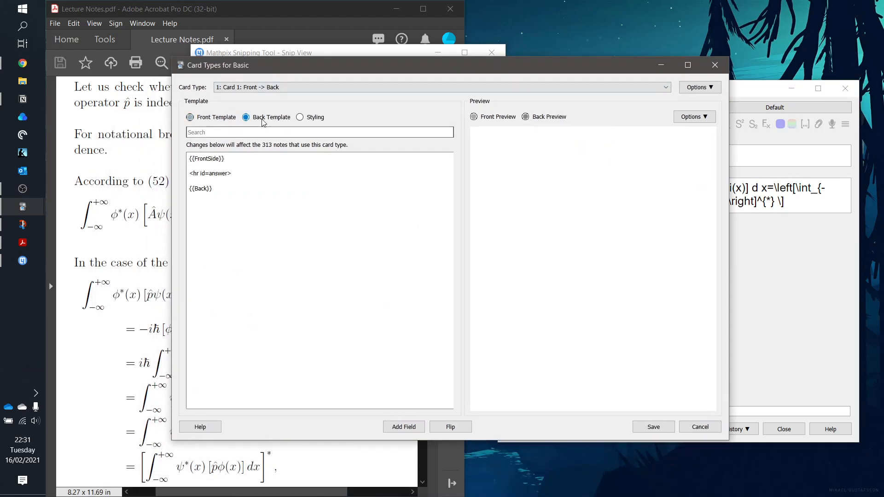
pyautogui.click(525, 117)
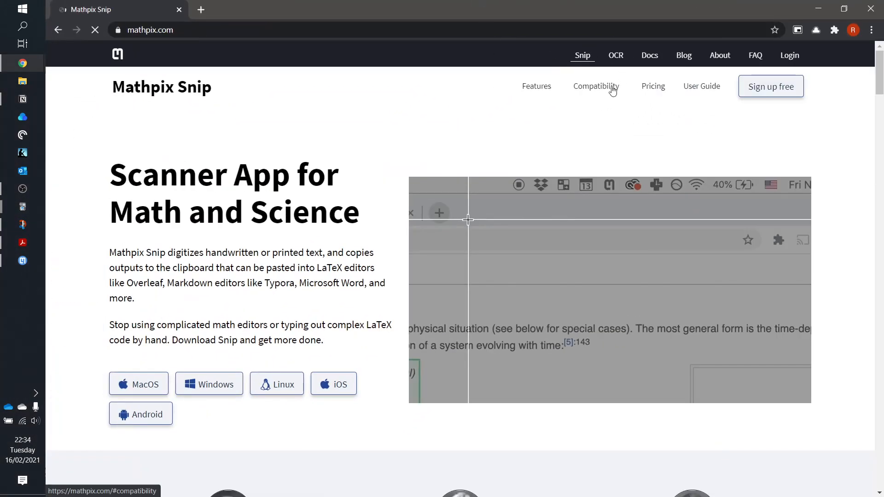
# Step: Jump to Mathpix's pricing plans: Free, Student, Pro $4.99 and Organizations $9.99
pyautogui.click(653, 87)
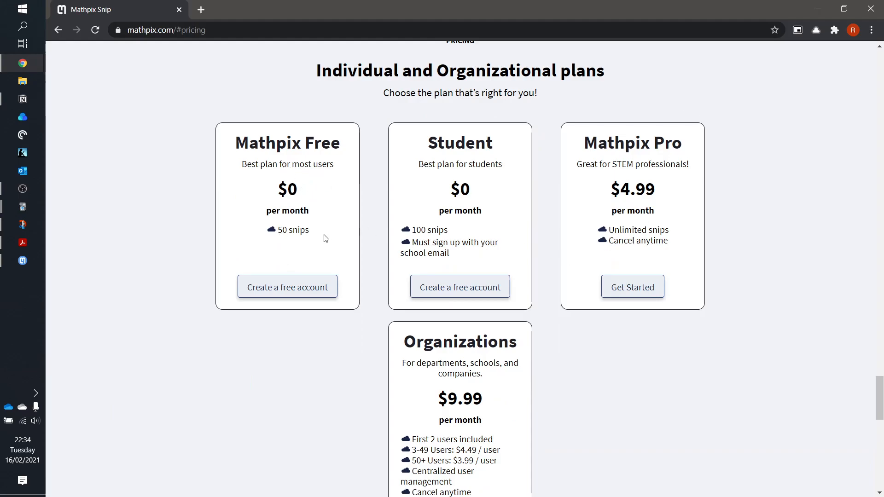
pyautogui.moveTo(455, 254)
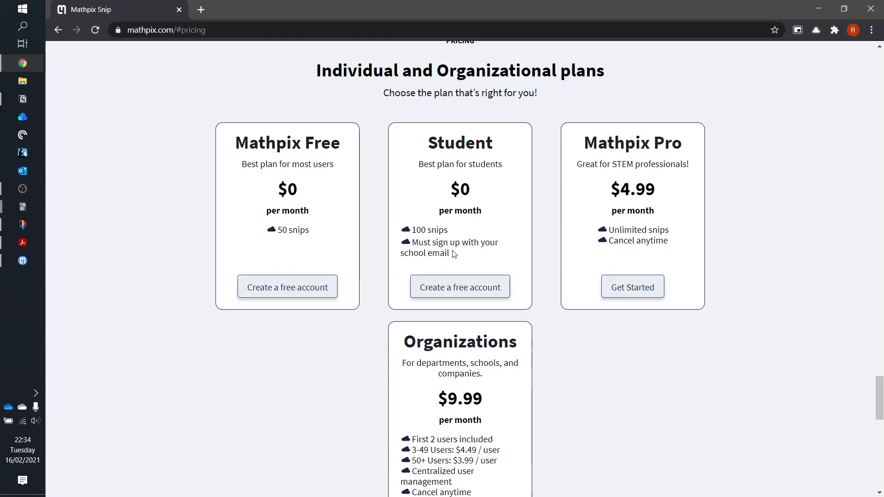
pyautogui.moveTo(447, 228)
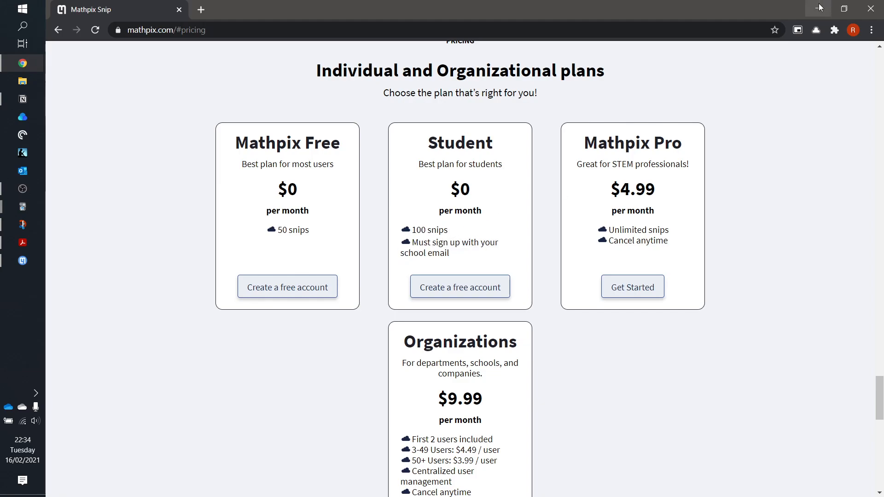
pyautogui.moveTo(819, 9)
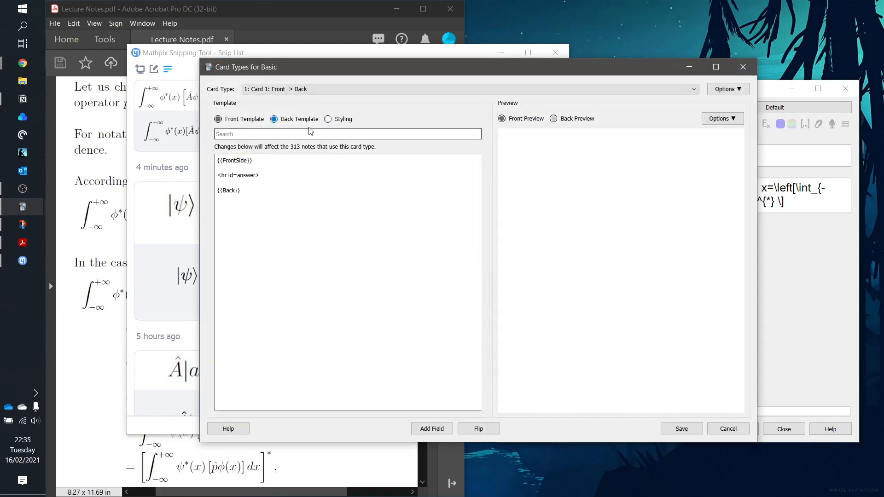
# Step: Preview the card back with the rendered integral, then close the card templates window
pyautogui.click(553, 119)
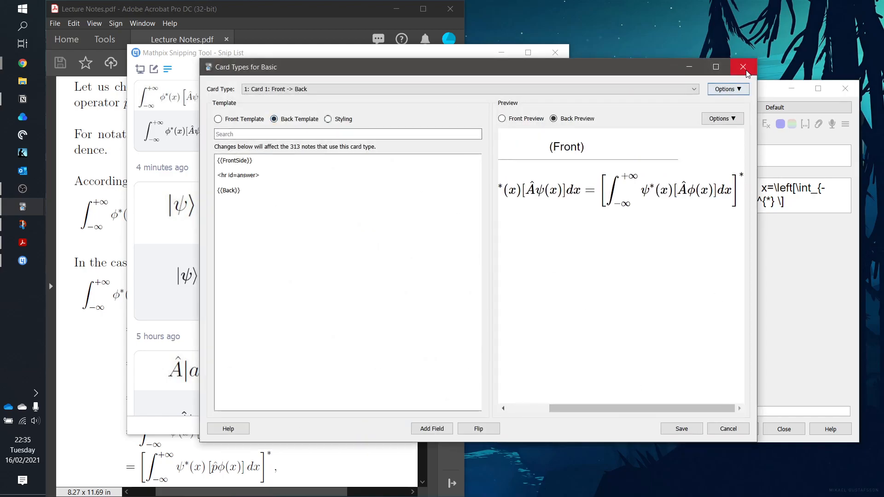
pyautogui.click(743, 68)
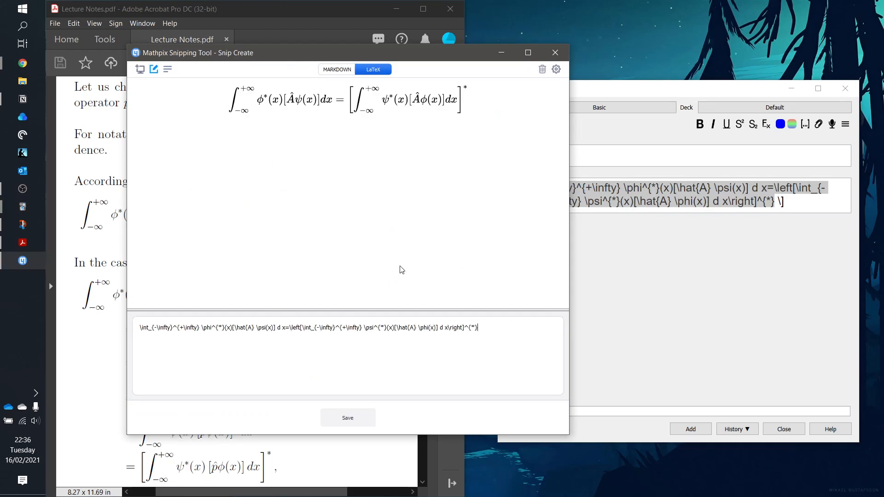
# Step: Append = c = d = e to the integral's LaTeX in Snip and select the whole code
pyautogui.write('= c')
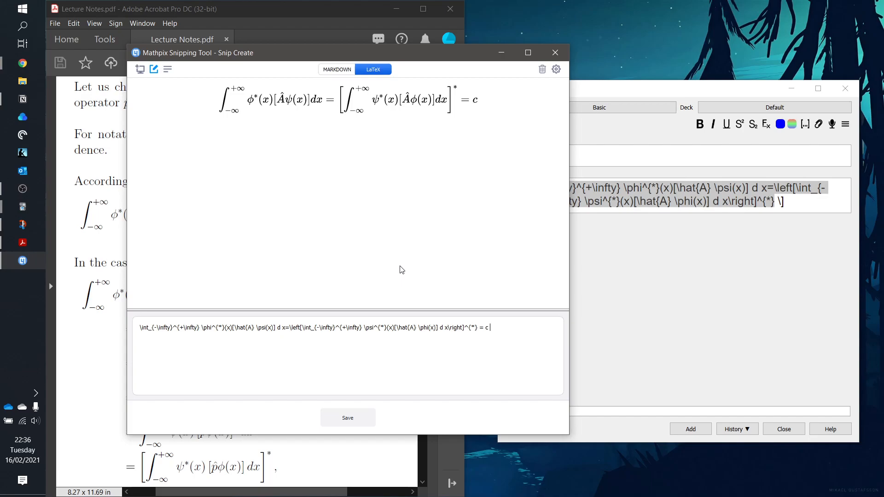
pyautogui.write('= d =')
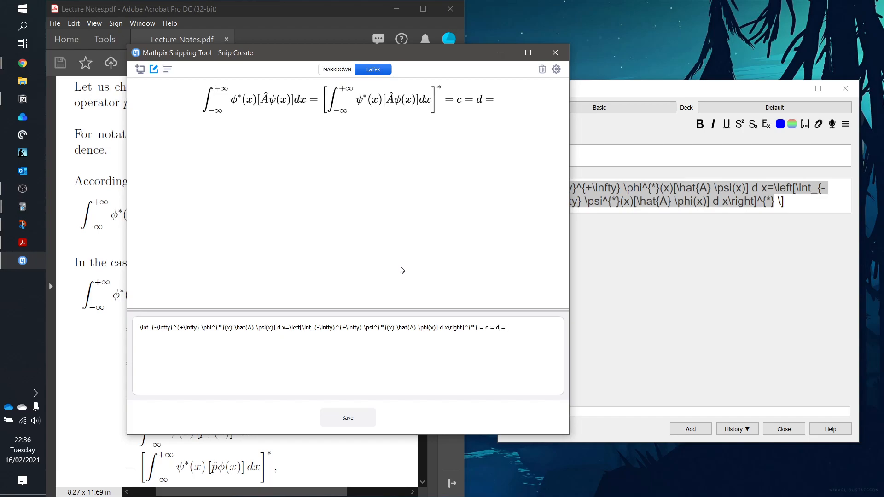
pyautogui.write('= e')
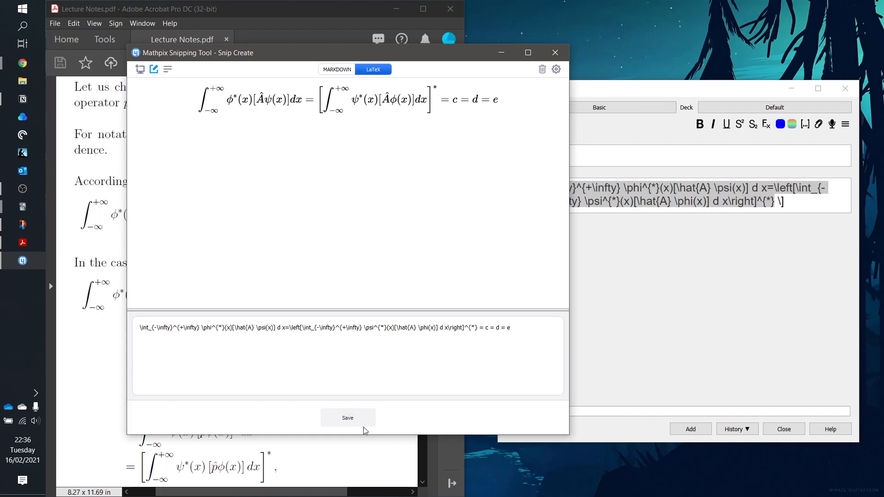
pyautogui.tripleClick(325, 328)
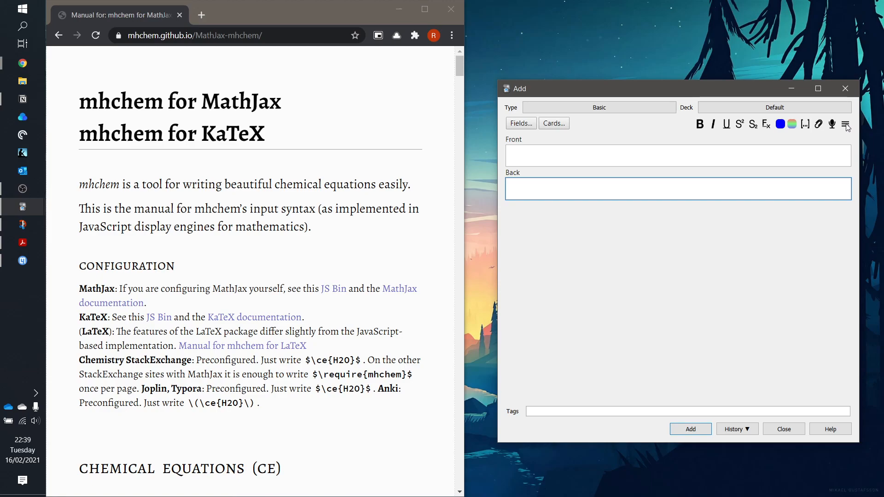
# Step: Insert a MathJax chemistry wrapper and paste CO2 + C -> 2 CO into the back field
pyautogui.click(845, 124)
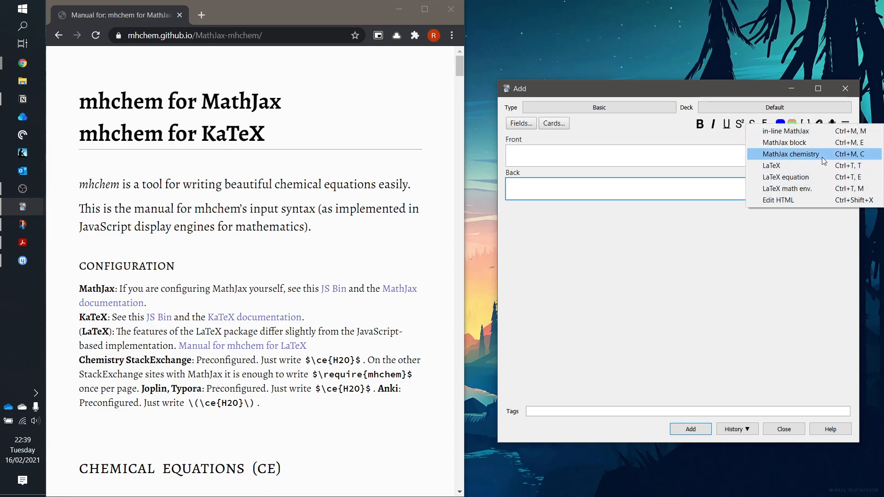
pyautogui.click(790, 154)
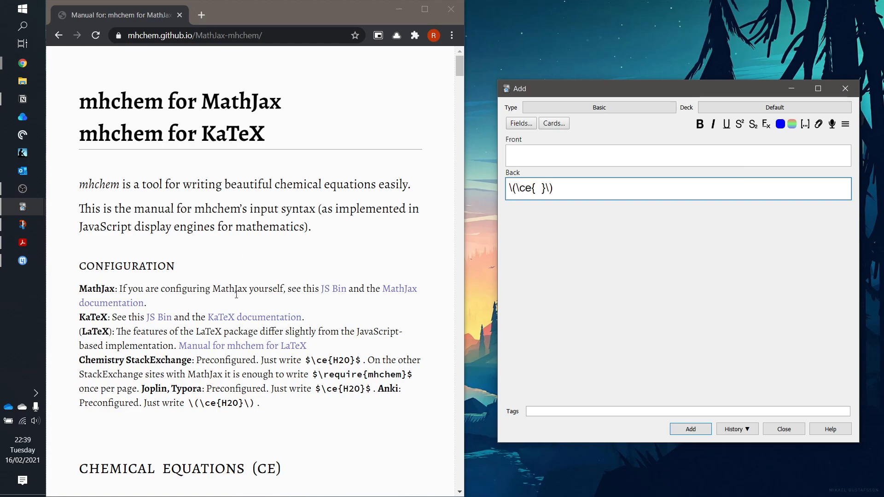
pyautogui.scroll(-3)
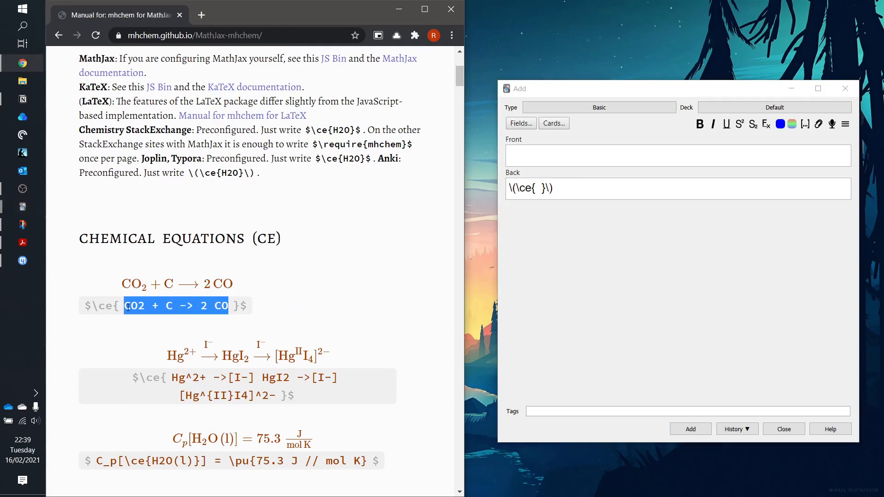
pyautogui.click(534, 188)
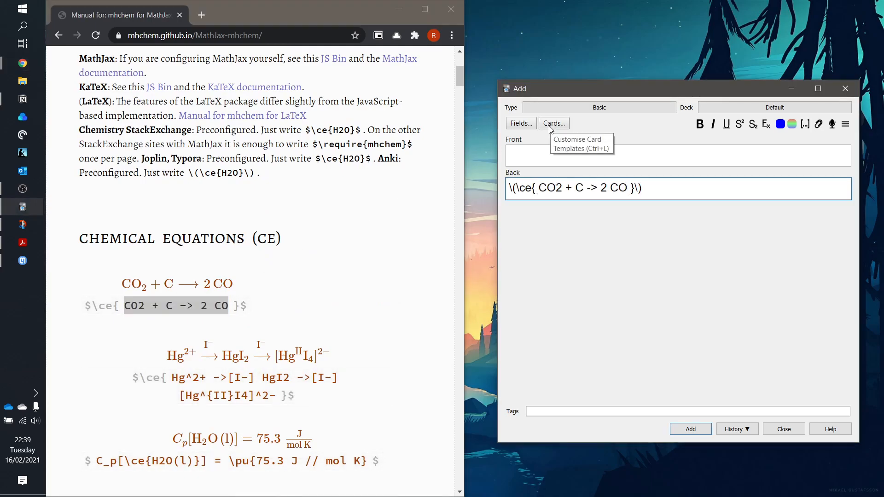
# Step: Preview the card back showing the typeset reaction, then close the card templates
pyautogui.click(553, 123)
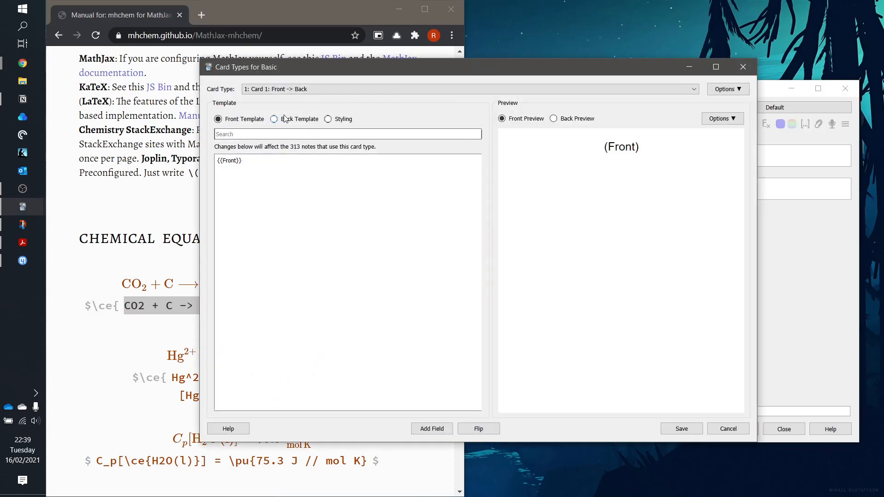
pyautogui.click(274, 118)
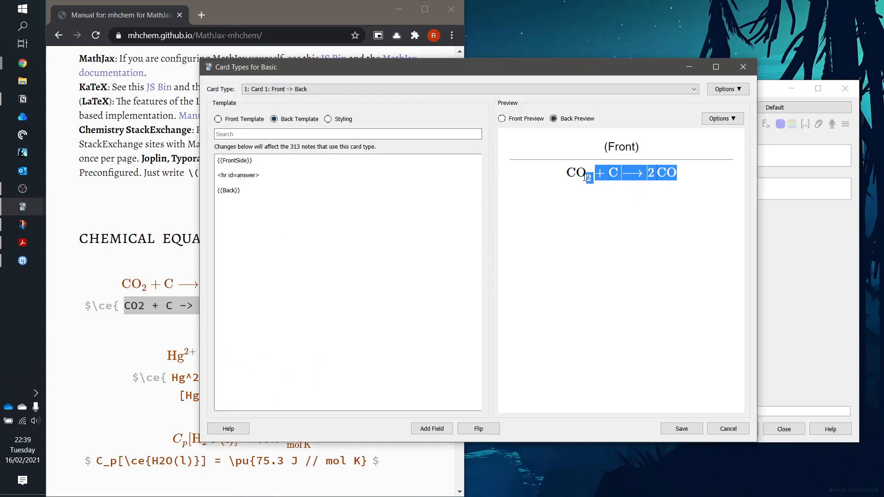
pyautogui.click(783, 428)
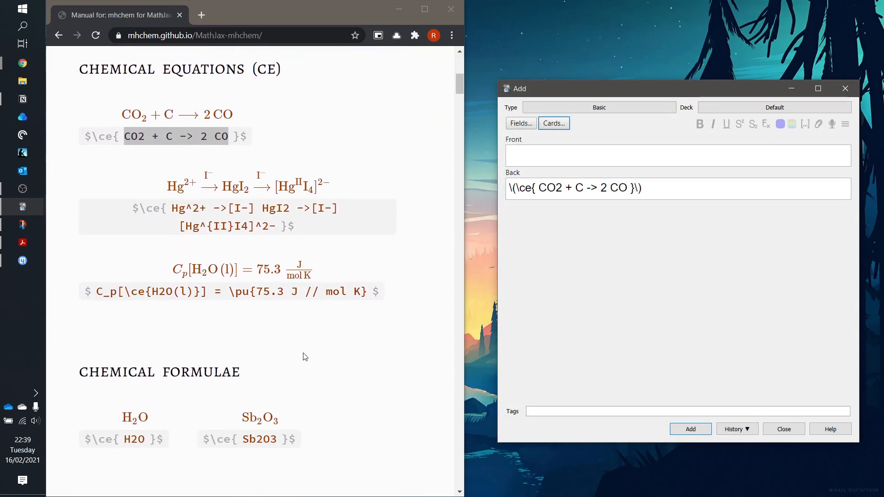
# Step: Preview the card back showing the Hg²⁺ → HgI₂ → [HgI₄]²⁻ mercury iodide reaction typeset
pyautogui.scroll(-3)
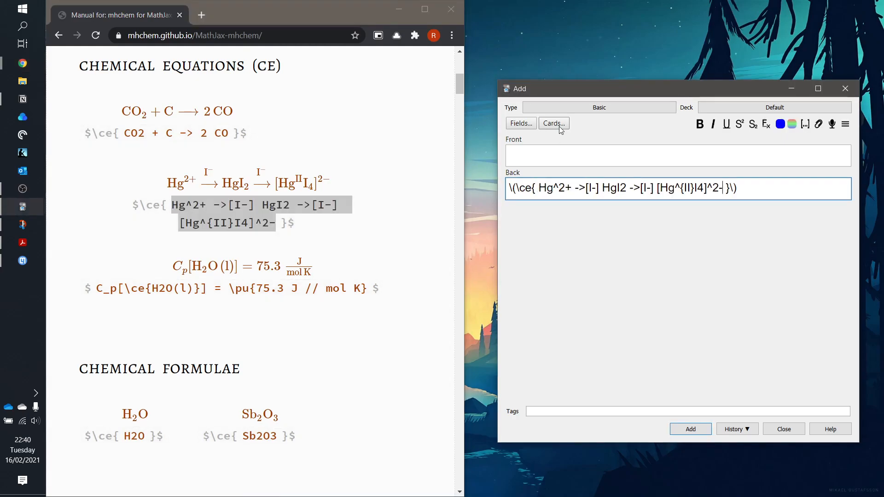
pyautogui.click(553, 124)
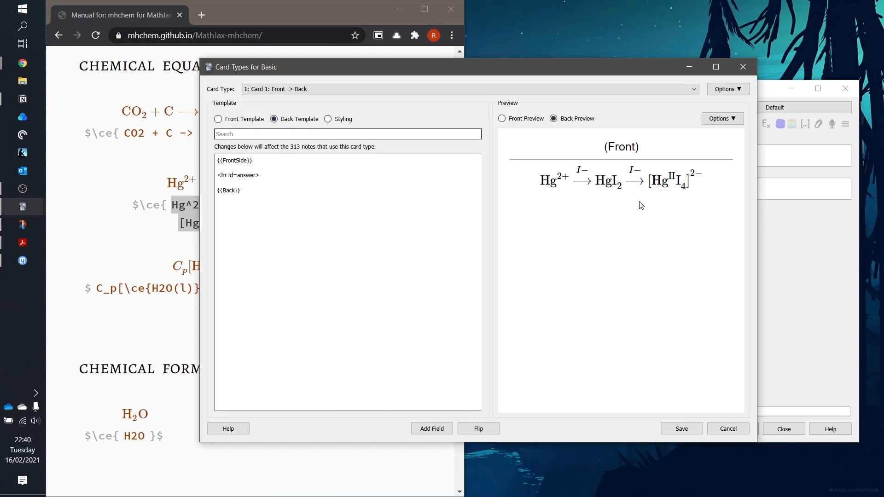
pyautogui.moveTo(659, 229)
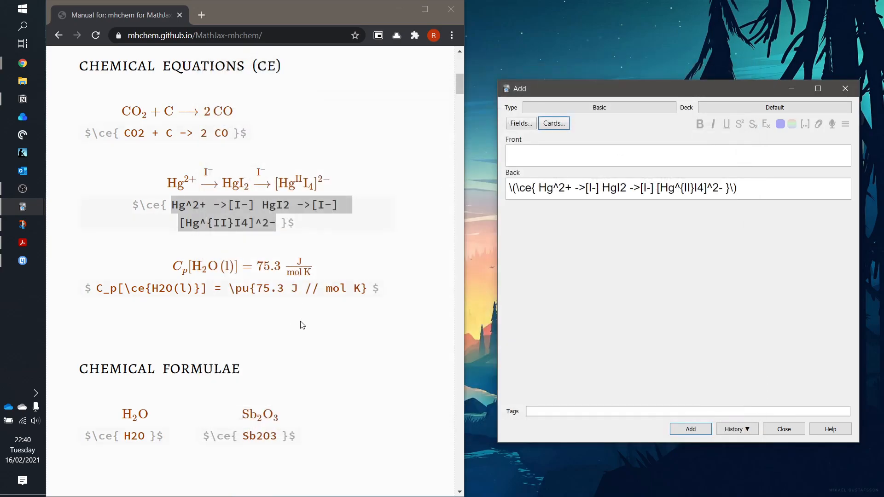
# Step: Review the <-> reaction arrow syntax, then scroll to the States of Aggregation examples
pyautogui.scroll(-3)
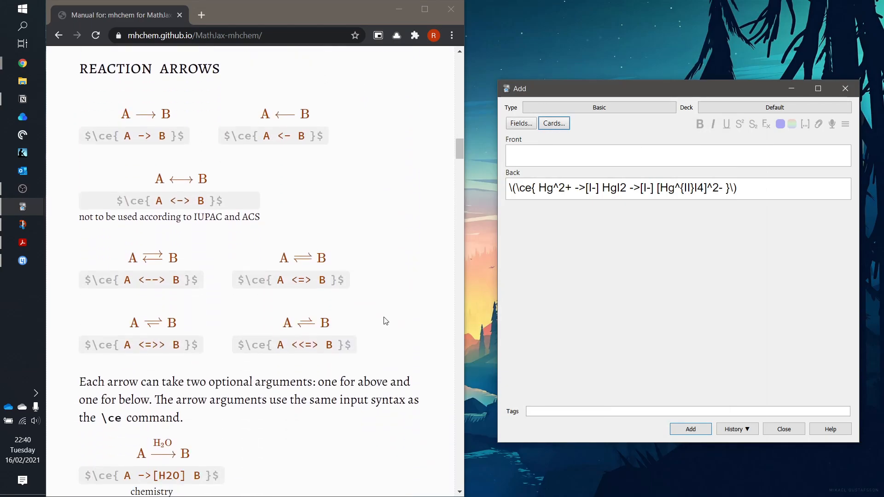
pyautogui.moveTo(245, 190)
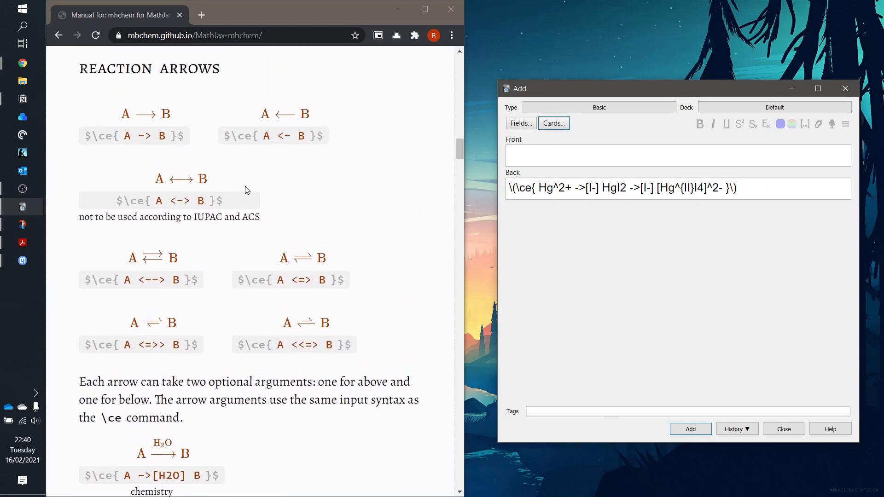
pyautogui.moveTo(175, 276)
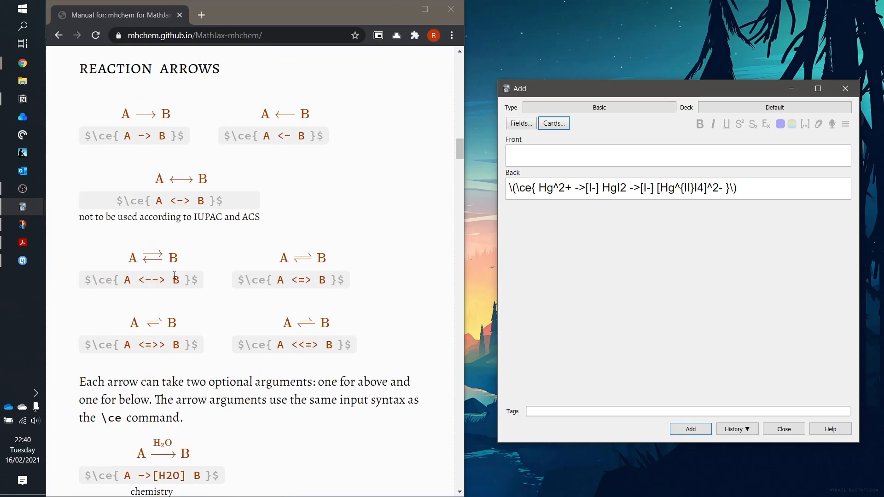
pyautogui.doubleClick(180, 200)
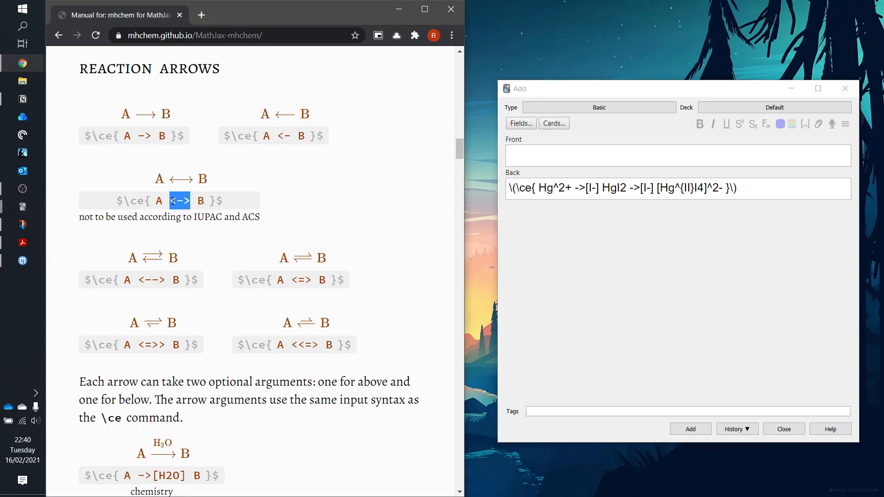
pyautogui.moveTo(187, 200); pyautogui.dragTo(157, 201)
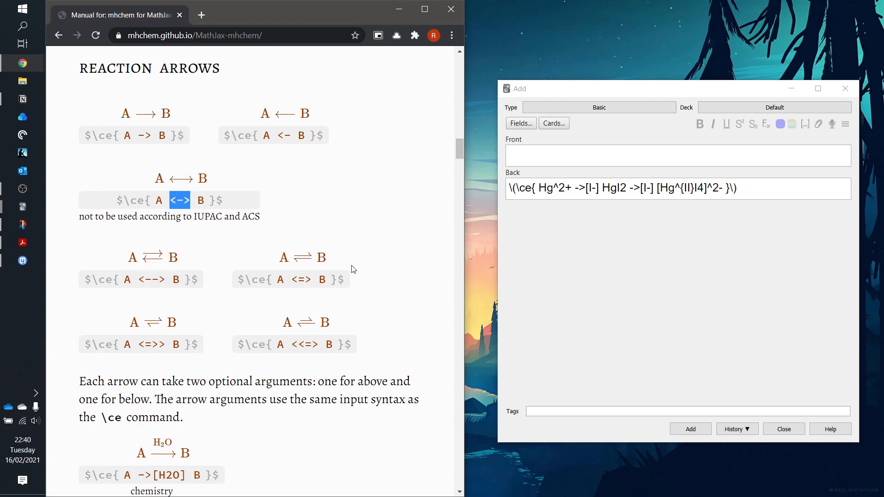
pyautogui.scroll(-3)
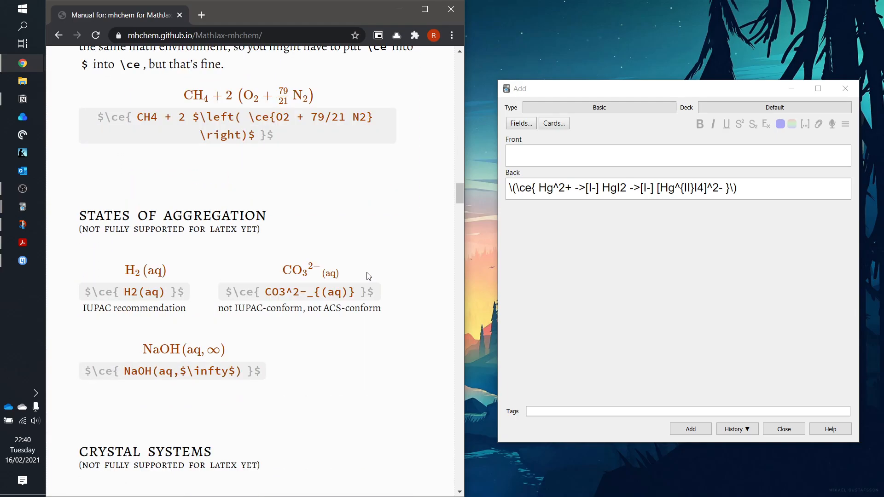